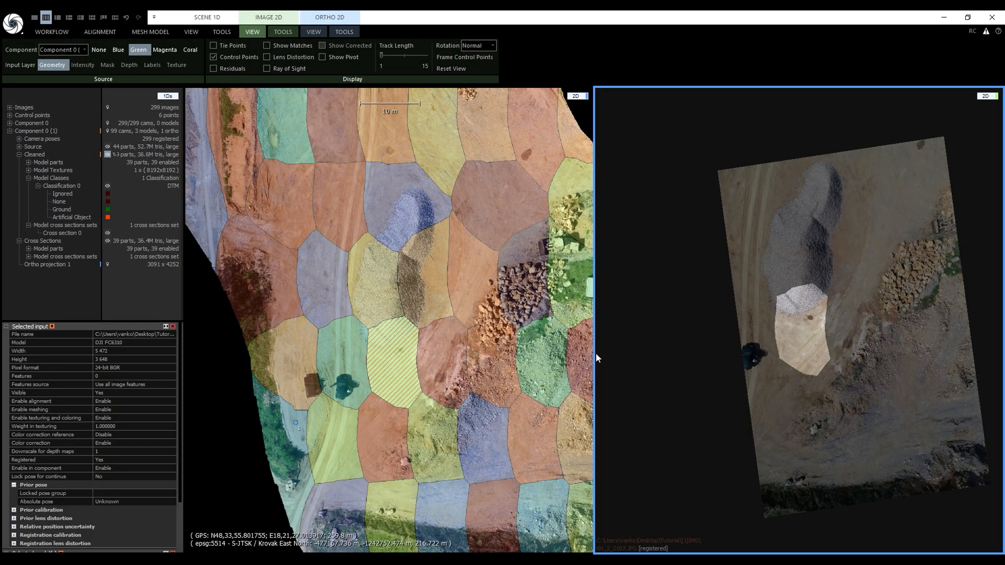
mouse_move(755, 344)
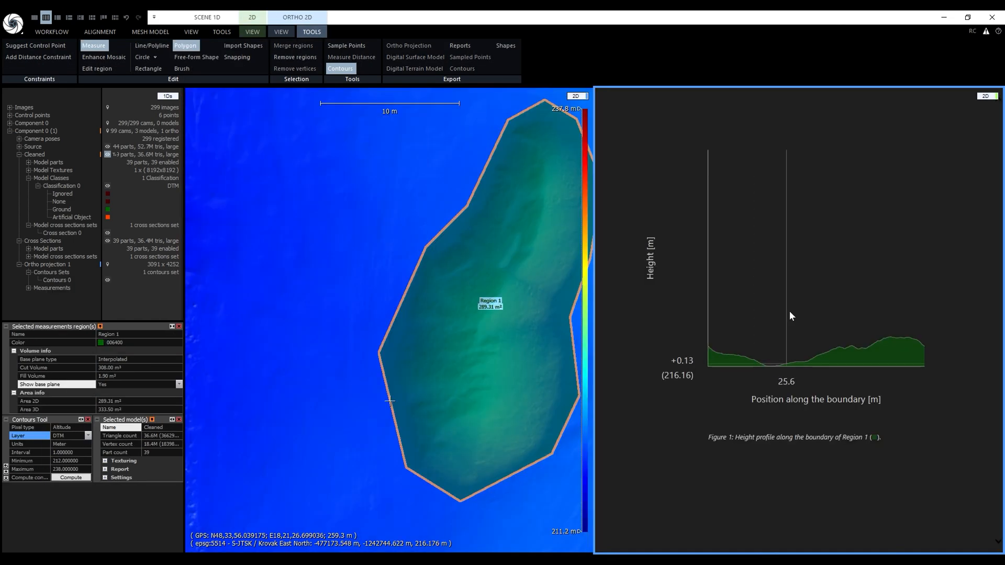
- Switch the layout so the textured 3D quarry model shows in the 3D scene
left_click(267, 18)
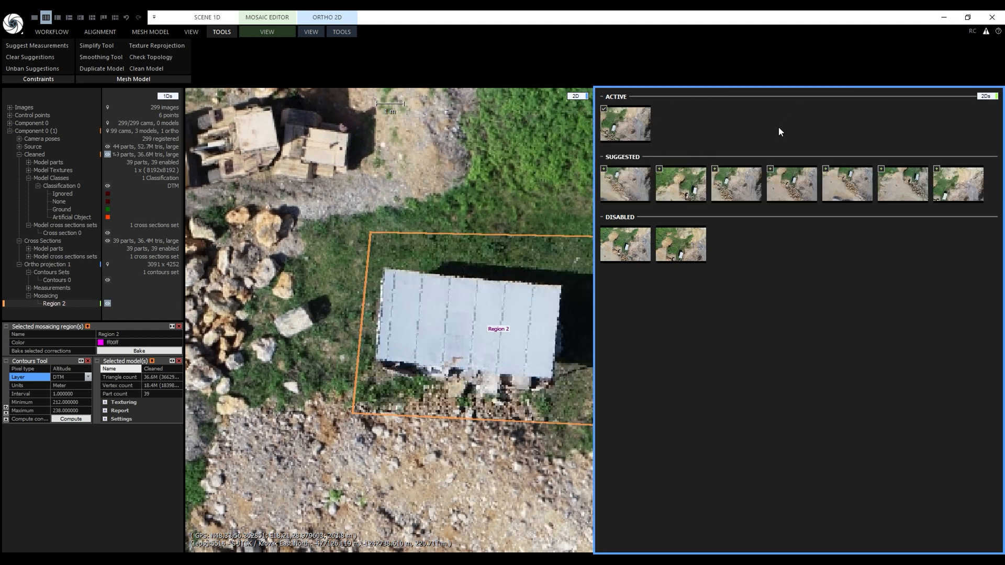
left_click(267, 16)
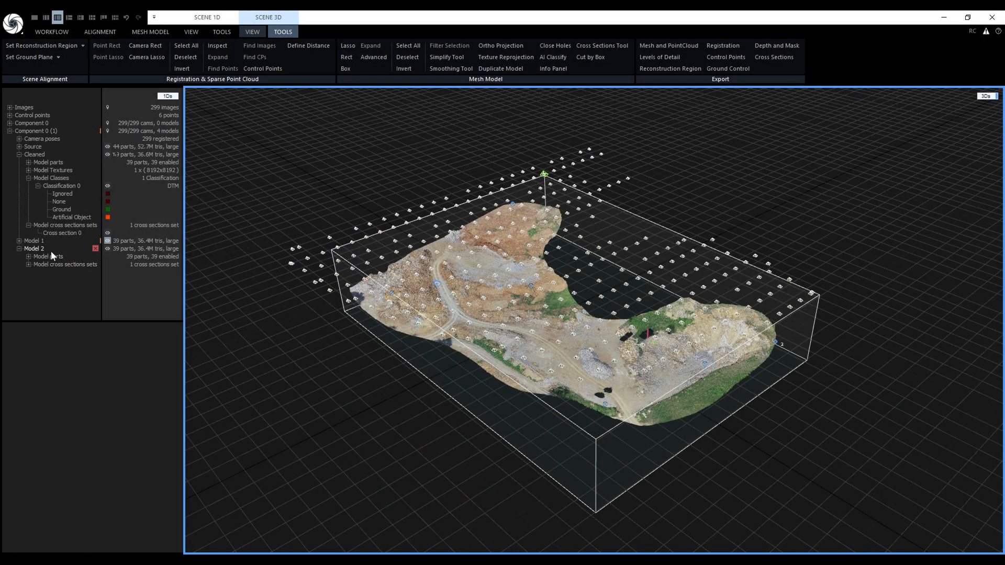
- Delete the duplicate model from the 1Ds tree, leaving three models in the component
left_click(34, 249)
type("Cross Sections")
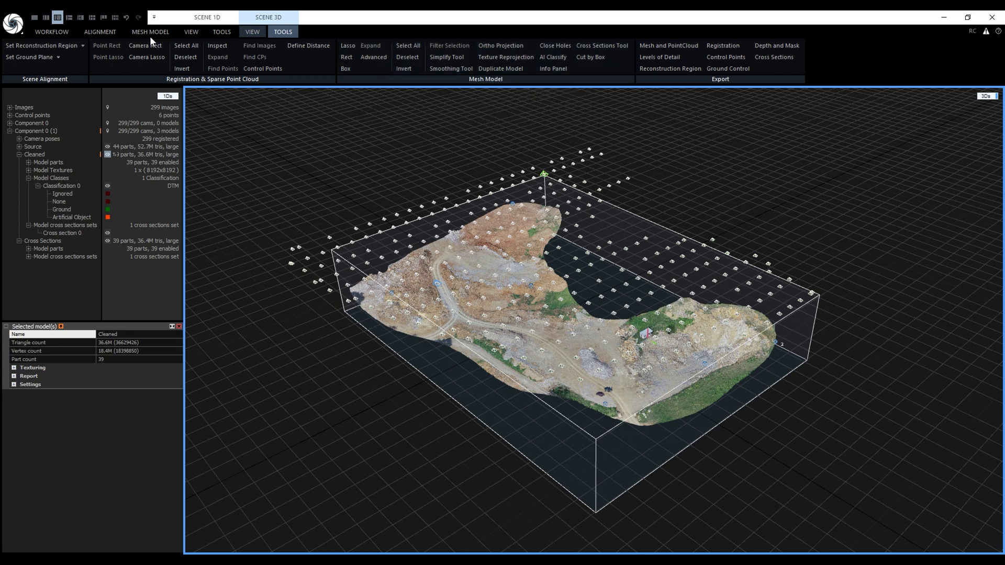
left_click(51, 33)
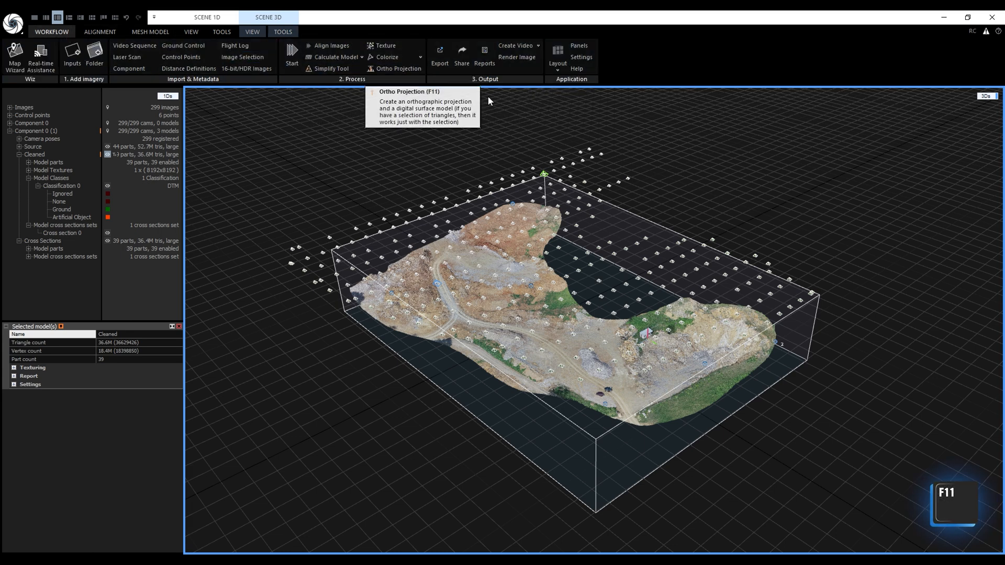
- Start Ortho Projection with a projection box around the quarry and Type set to Top
left_click(395, 69)
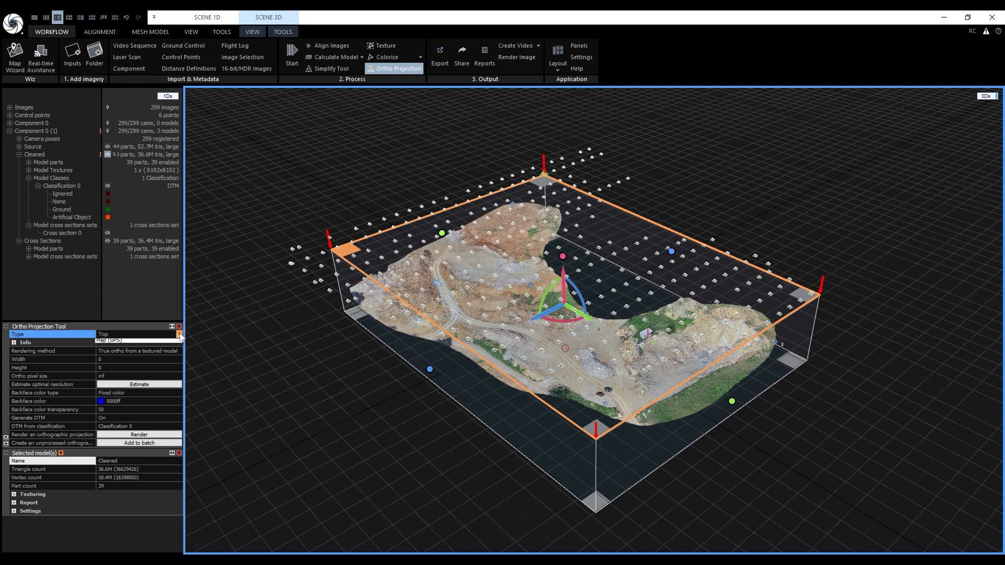
left_click(180, 334)
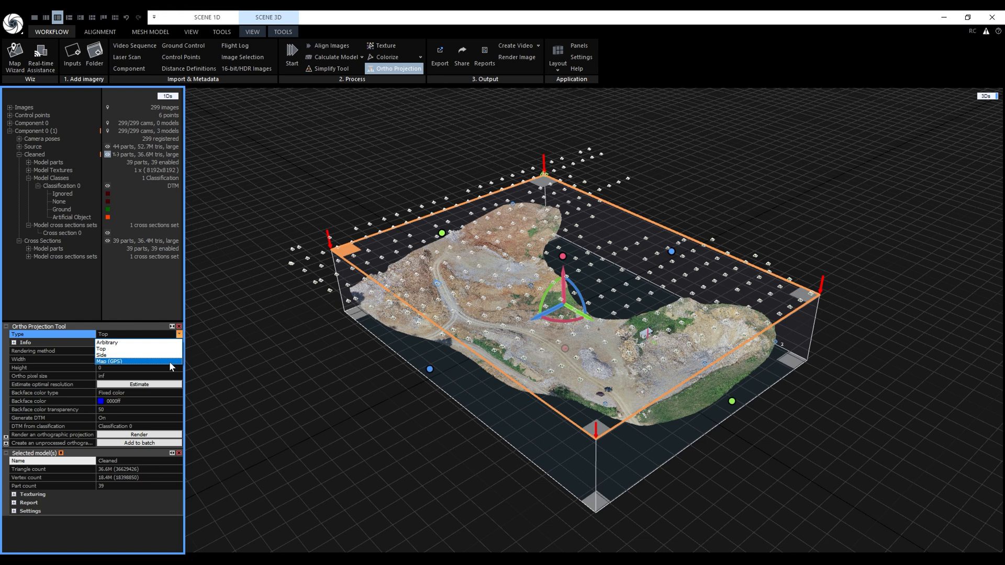
left_click(103, 349)
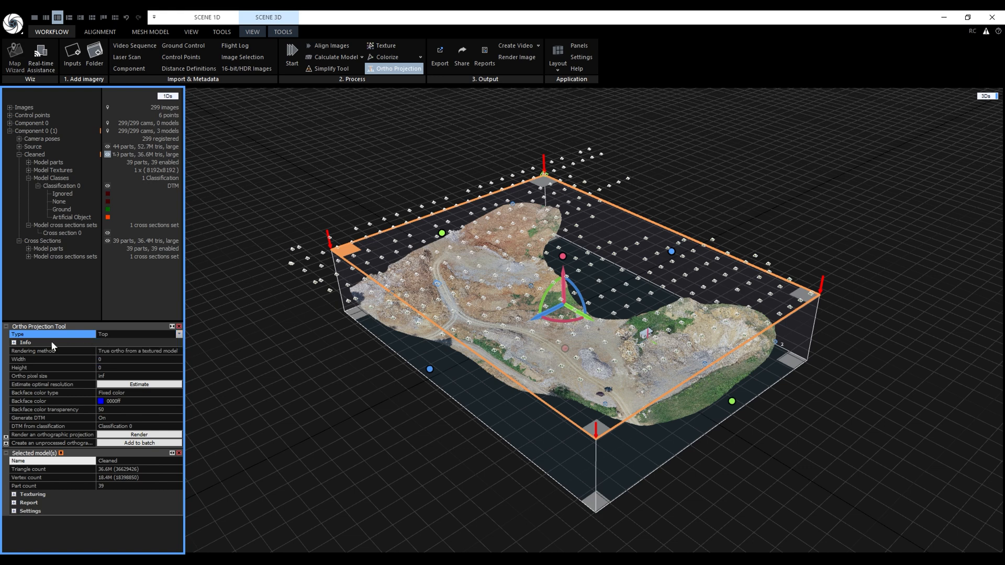
left_click(14, 342)
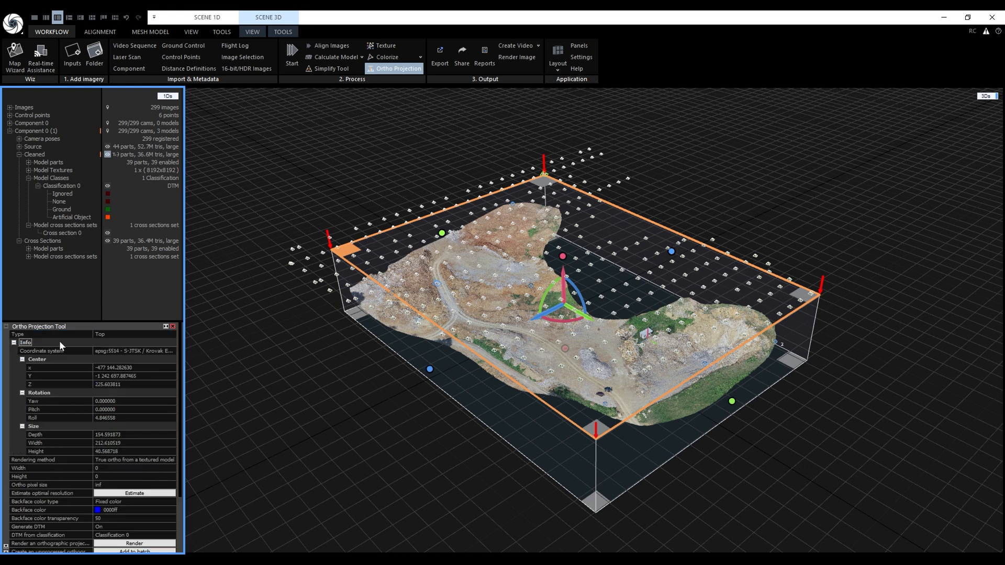
left_click(135, 351)
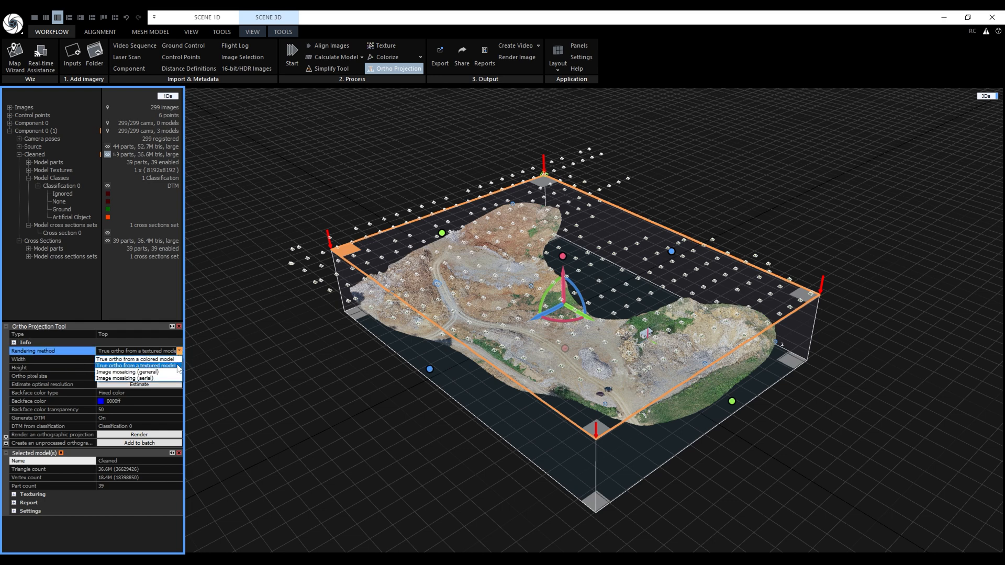
mouse_move(136, 372)
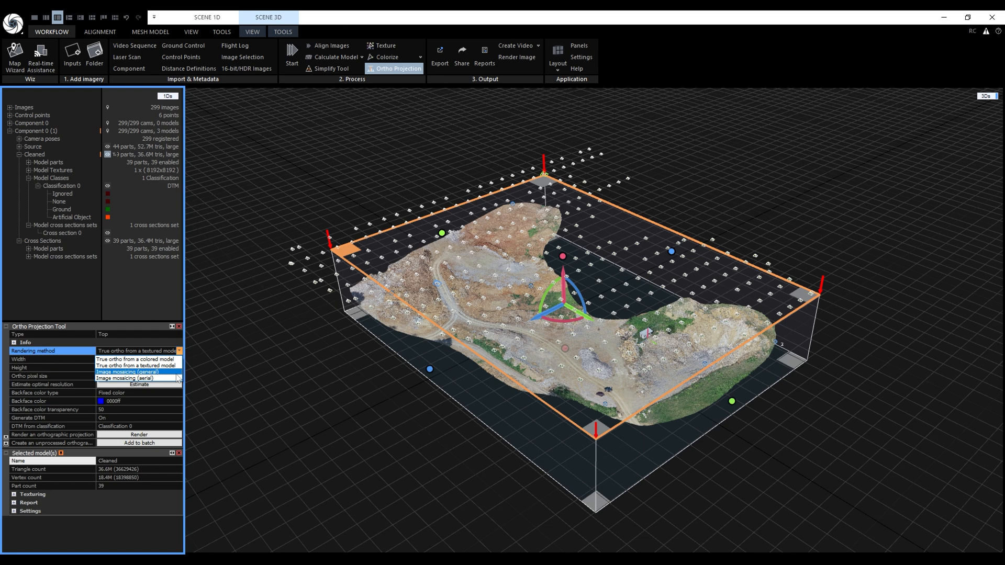
mouse_move(135, 377)
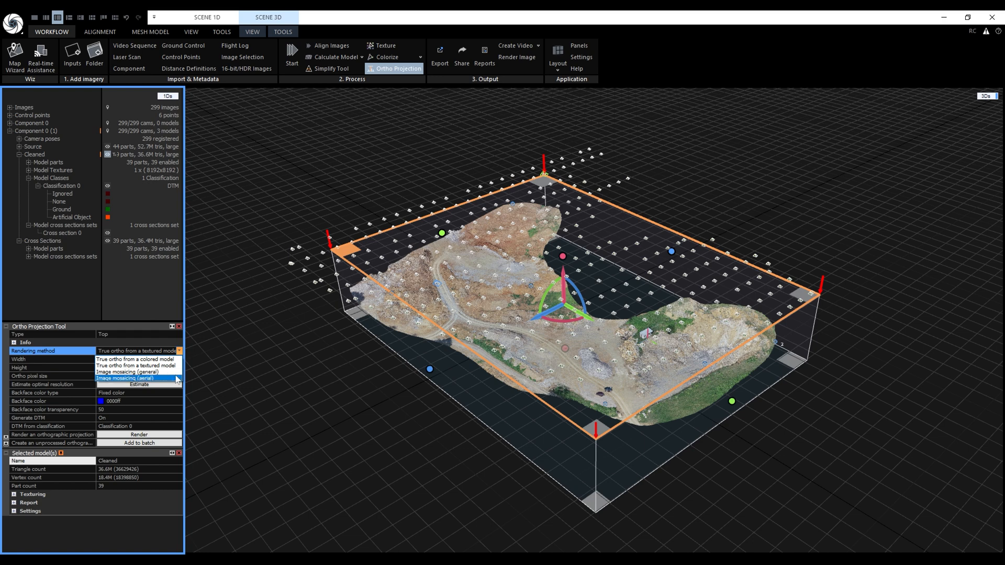
- Set the ortho rendering method to Image mosaicing (aerial)
left_click(135, 377)
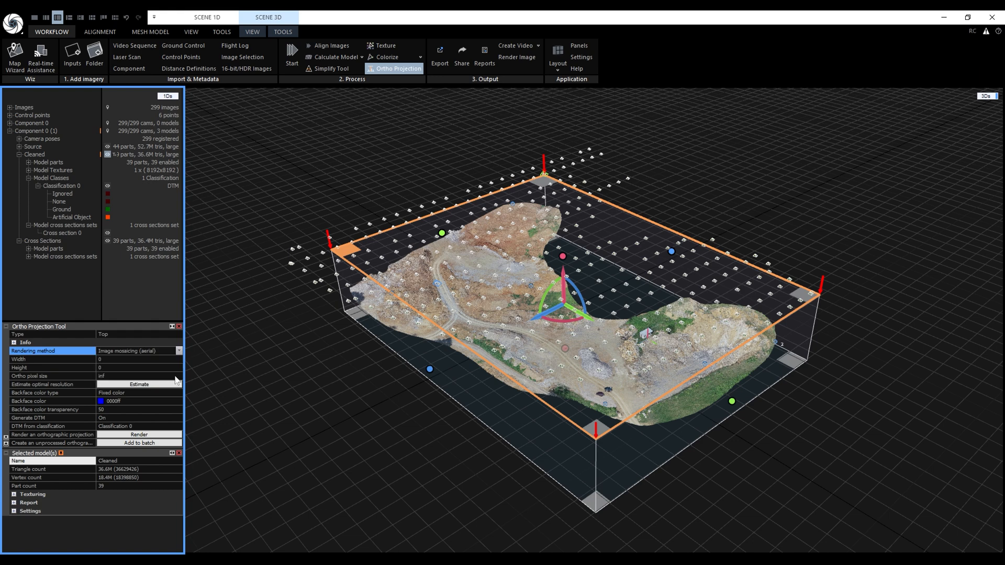
- Estimate the optimal resolution, then set ortho pixel size 0.05 for a 3091 × 4252 output
left_click(138, 384)
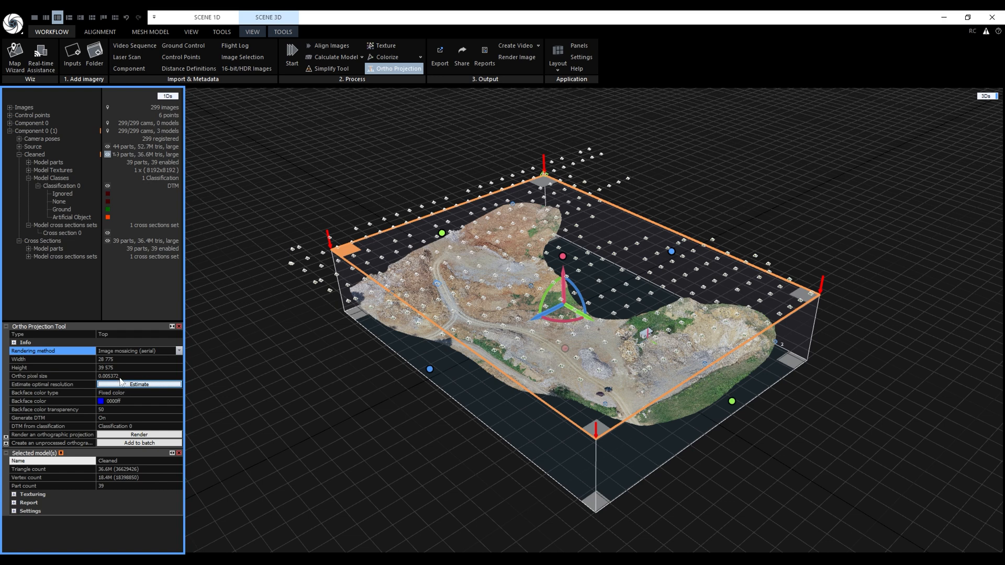
left_click(128, 376)
type("0.050000")
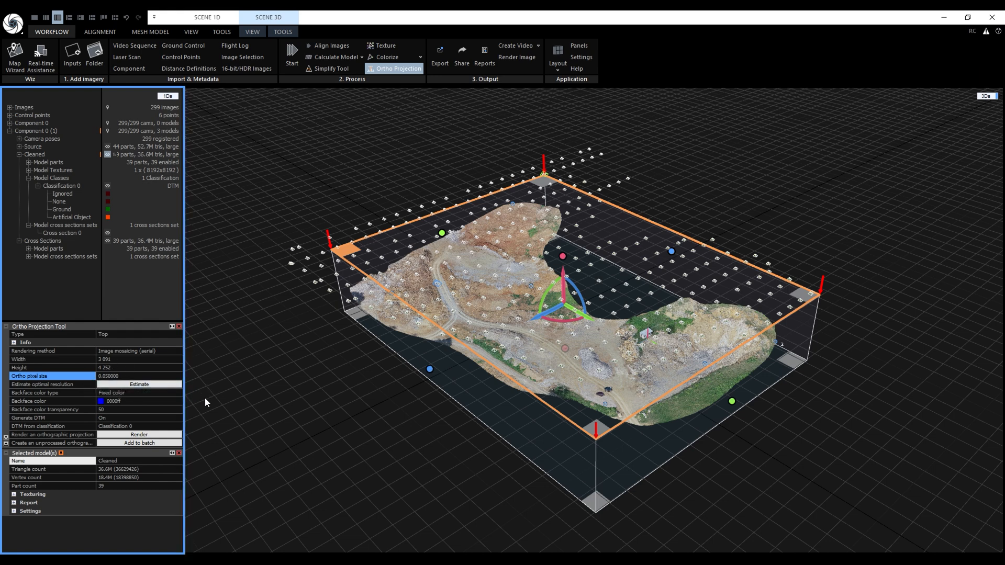
mouse_move(112, 421)
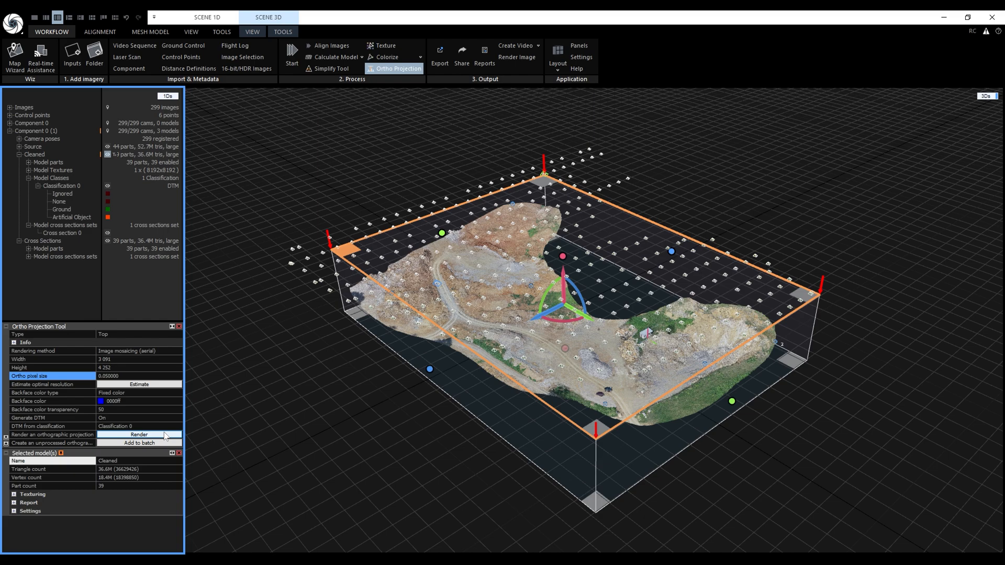
- Render Ortho projection 1 and view the resulting top-down orthophoto
left_click(138, 434)
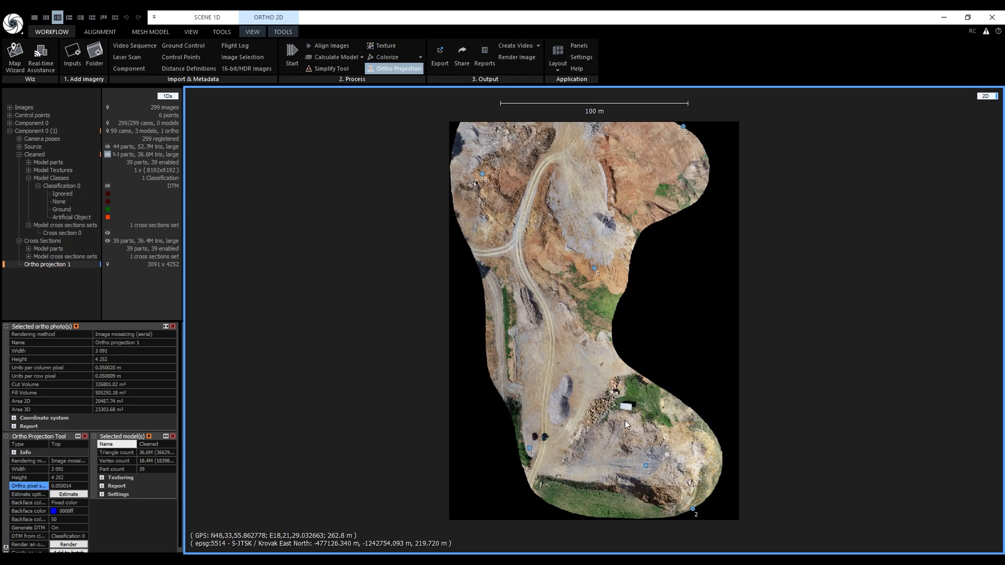
scroll("down", 3)
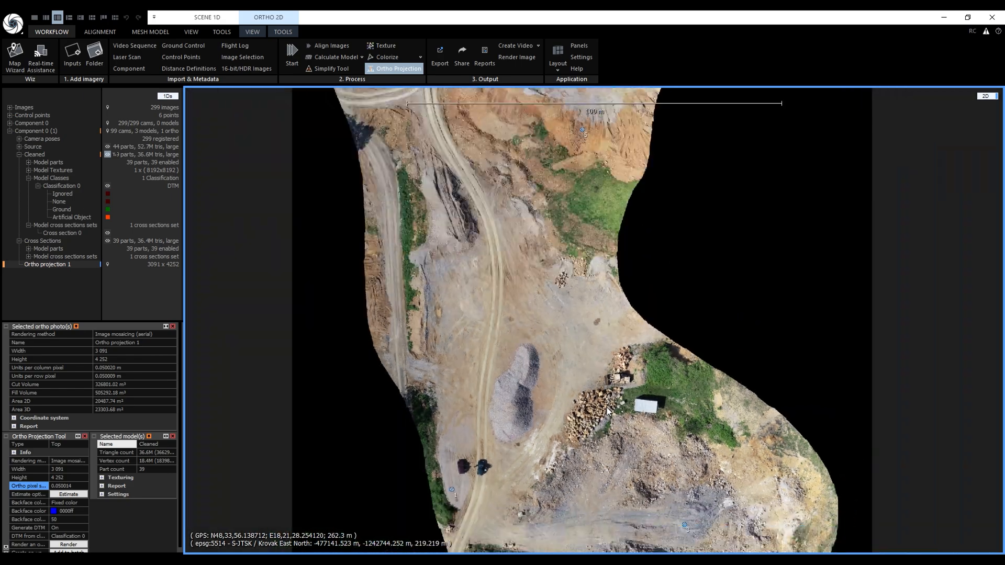
scroll("up", 3)
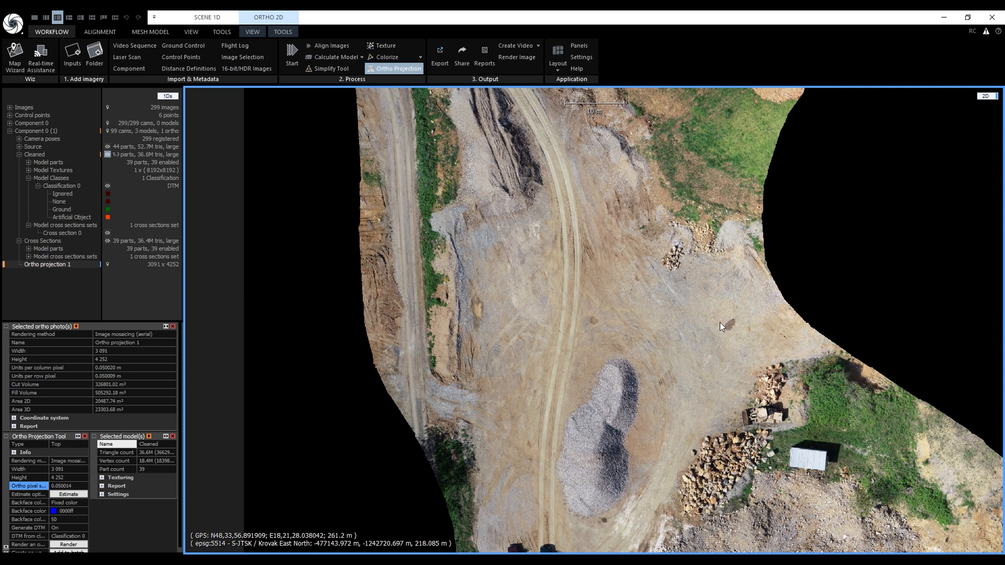
- Show the DSM then DTM altitude layer with Slope Shading, then the Mosaicing layer
left_click(252, 32)
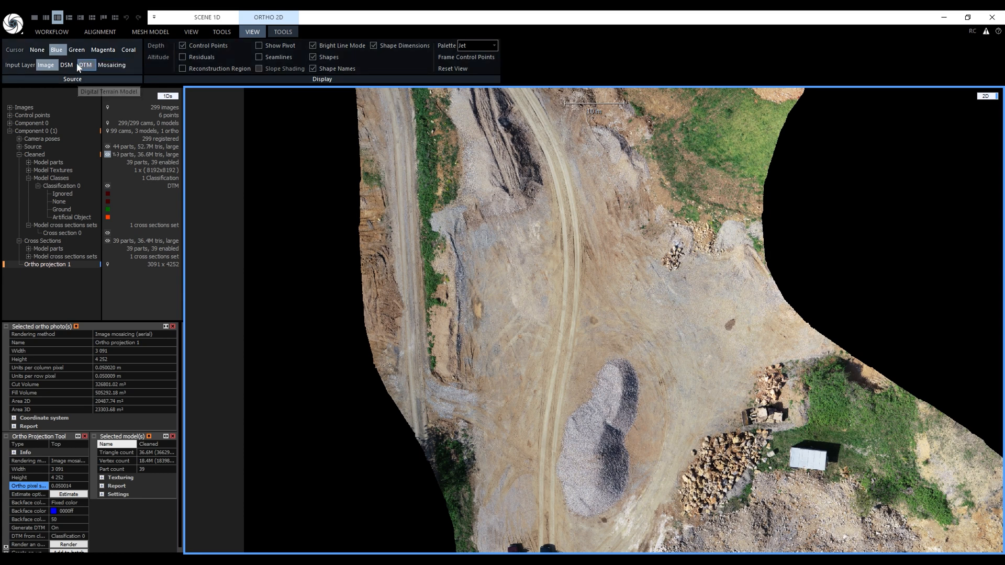
left_click(66, 65)
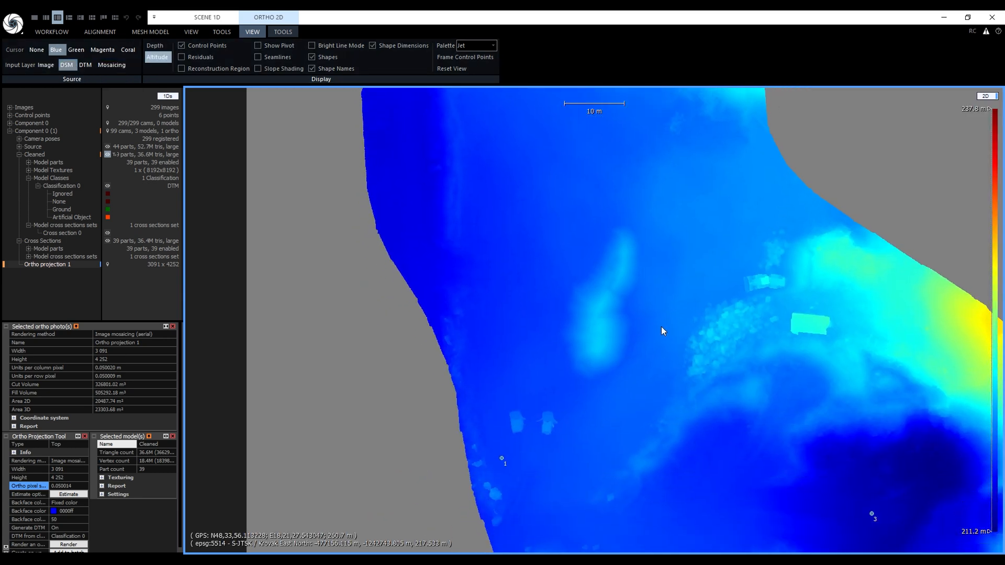
left_click(85, 65)
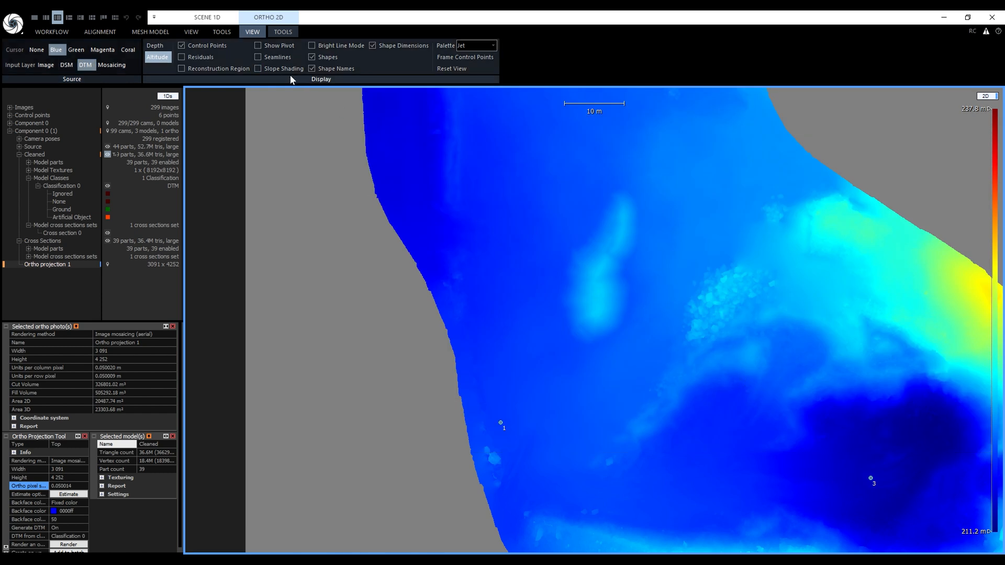
left_click(259, 69)
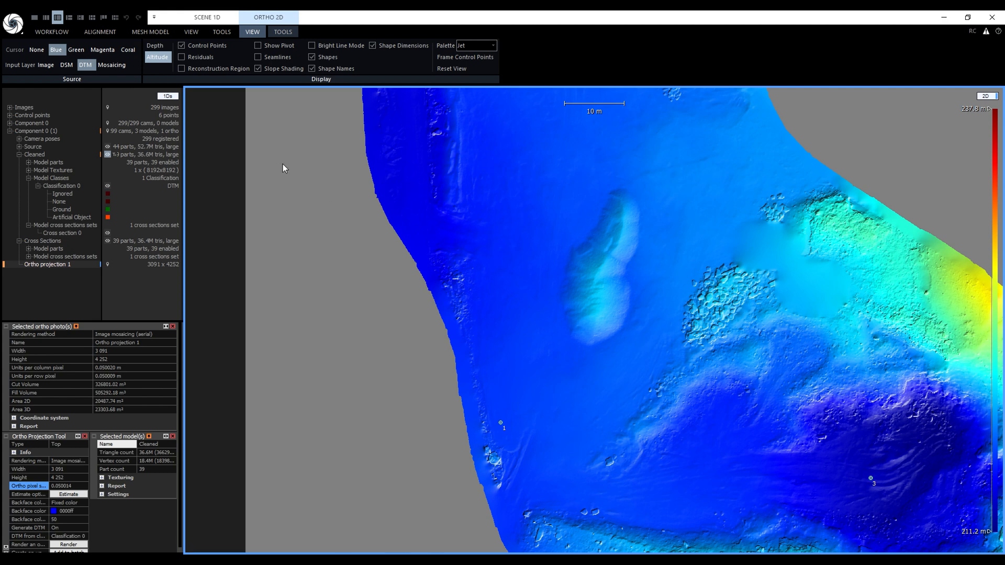
left_click(111, 65)
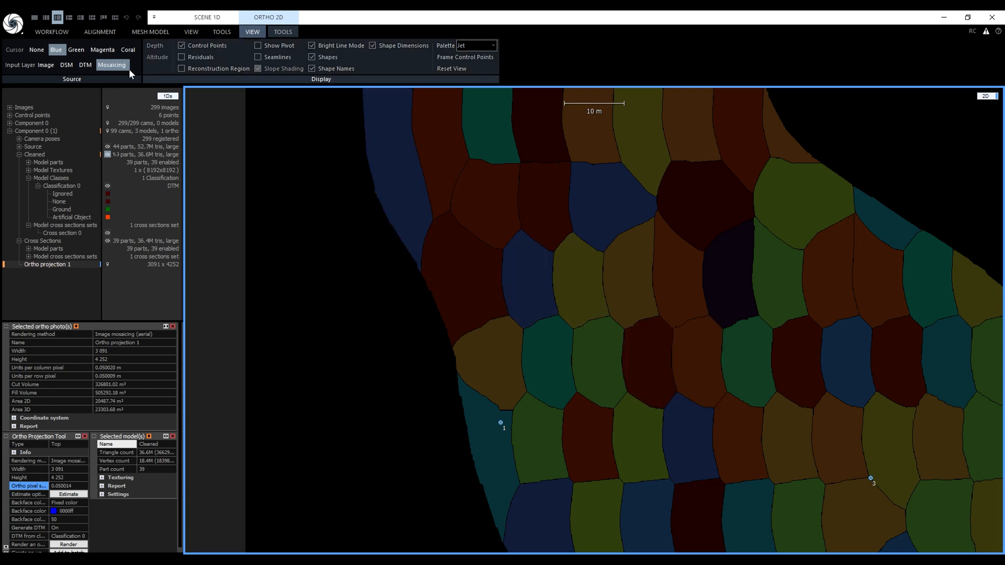
- Trace a mosaic region to its source photo, then return to the colour Image layer
left_click(47, 65)
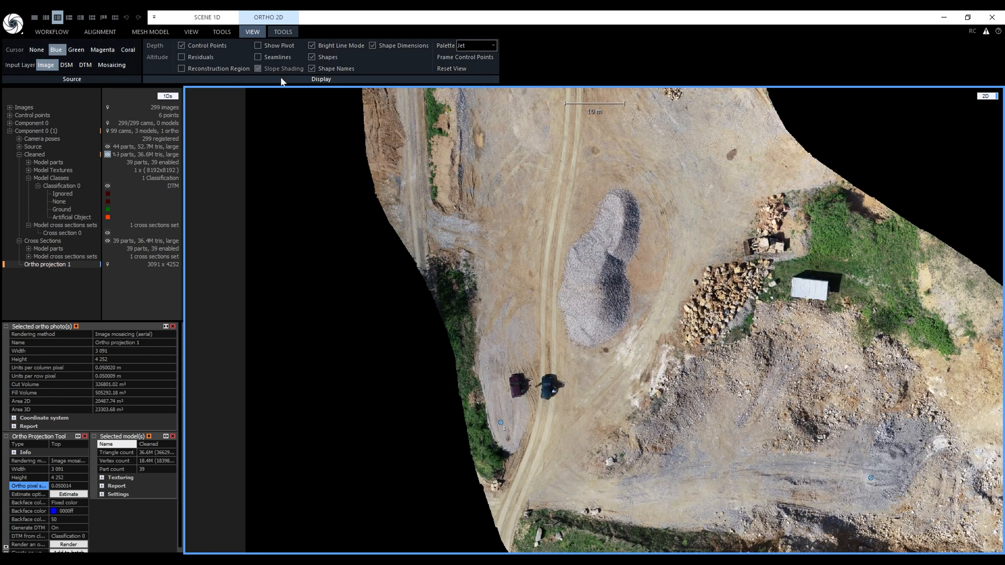
left_click(258, 56)
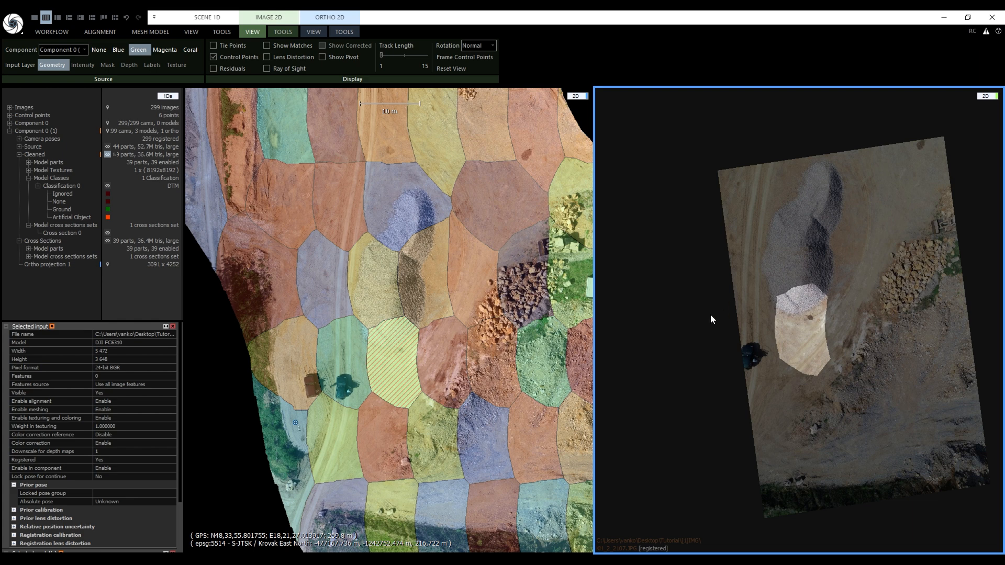
mouse_move(698, 326)
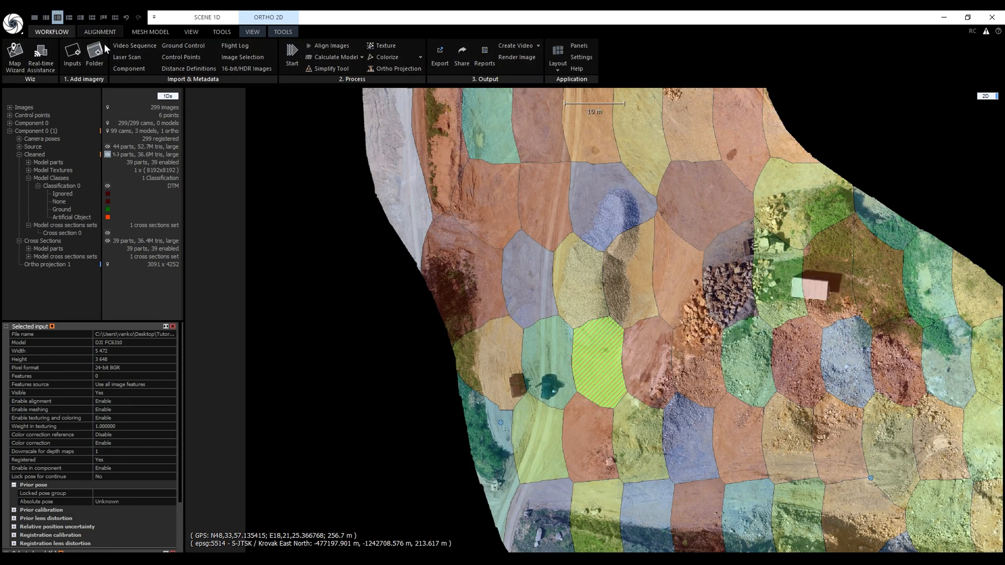
left_click(252, 32)
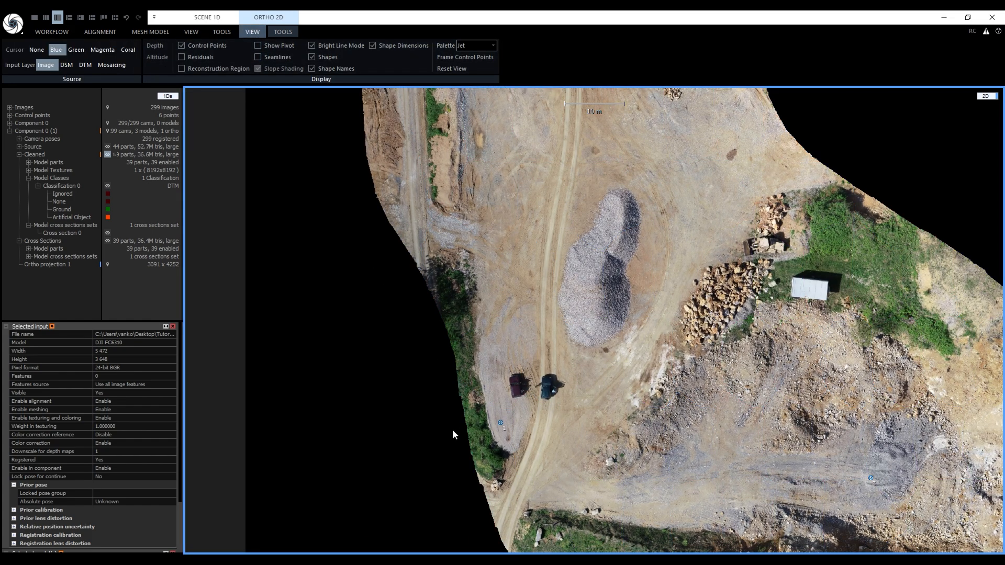
left_click(283, 32)
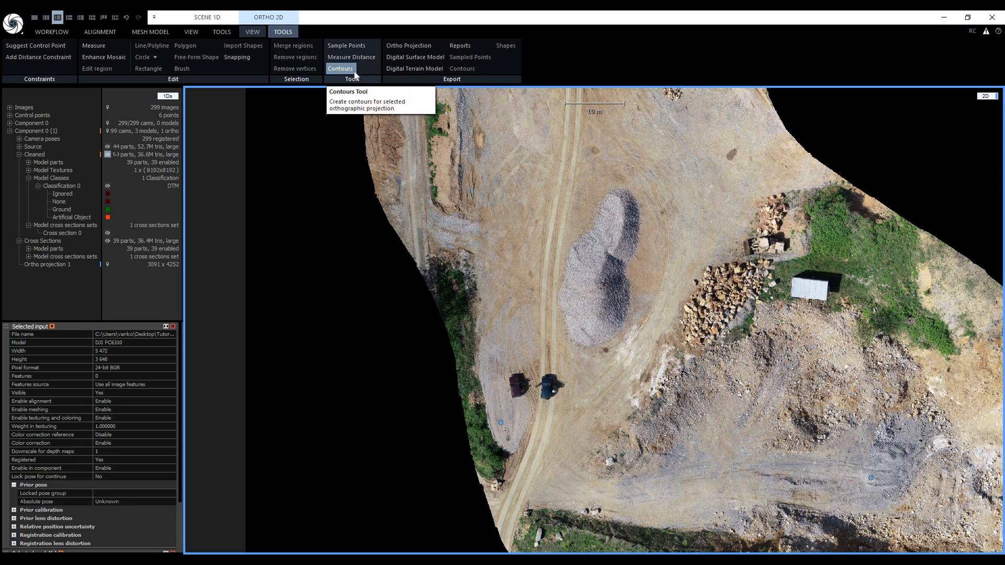
- Set up Contours with Altitude values from the DTM layer, 1 m interval, range 212–236
left_click(340, 69)
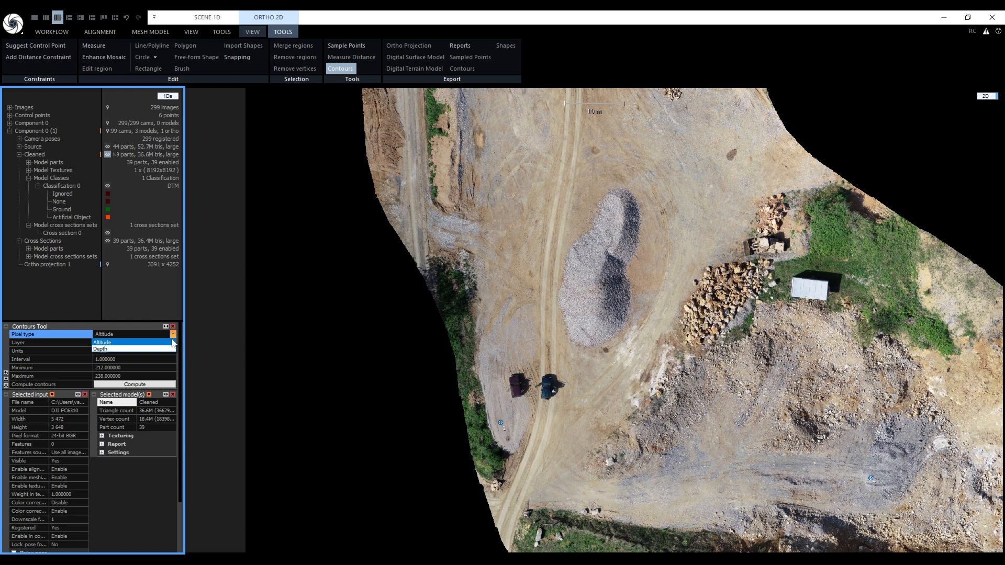
left_click(99, 342)
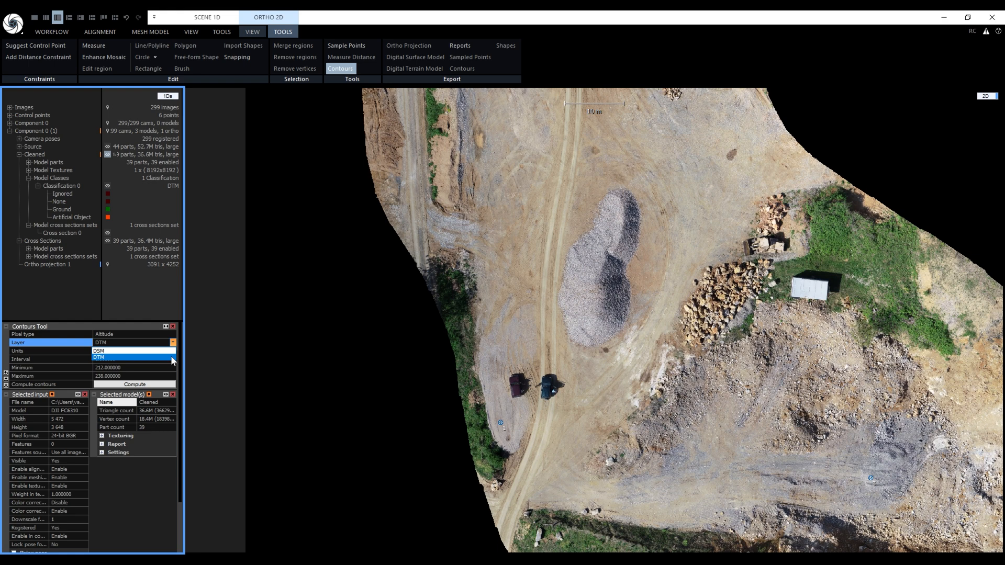
left_click(100, 342)
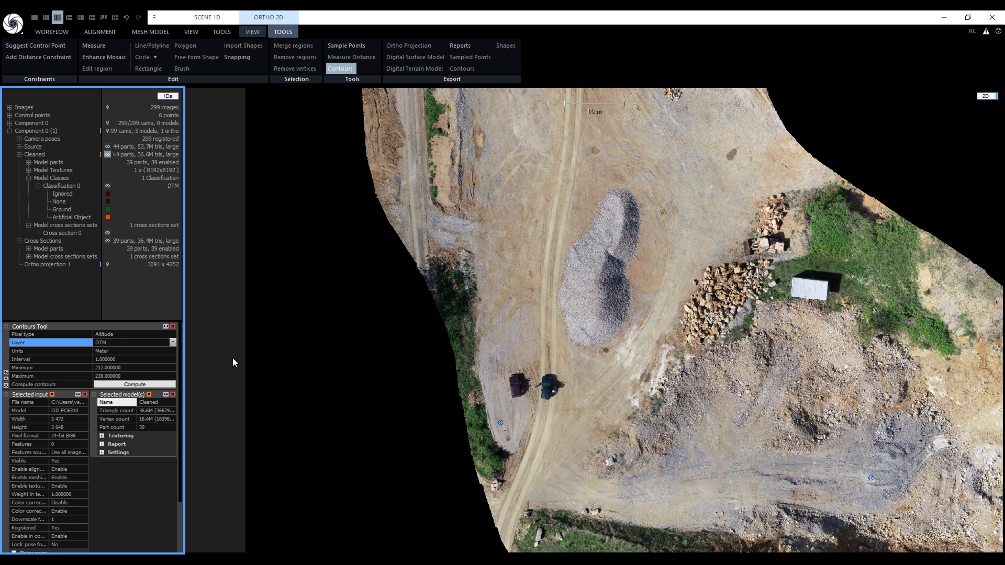
mouse_move(146, 355)
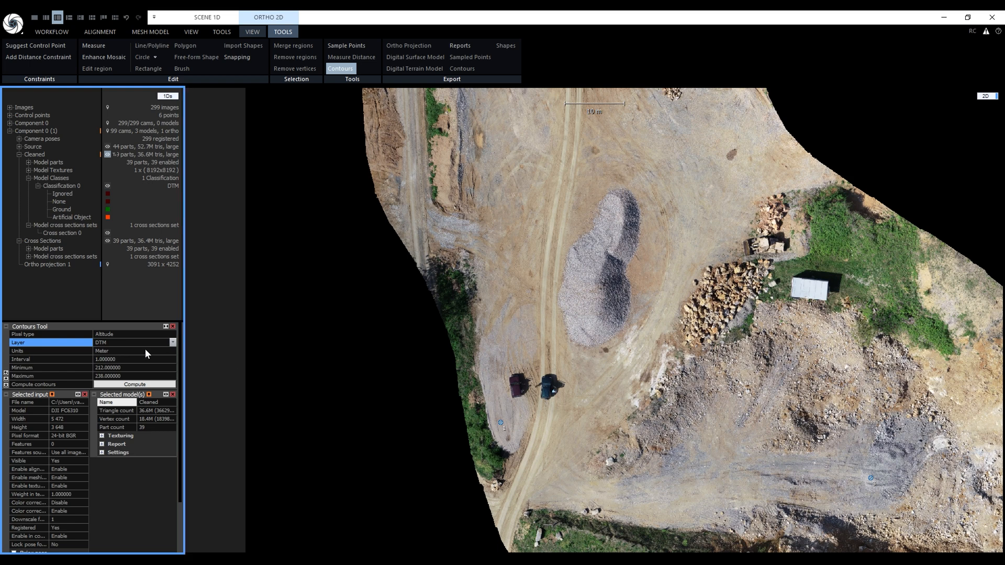
mouse_move(201, 365)
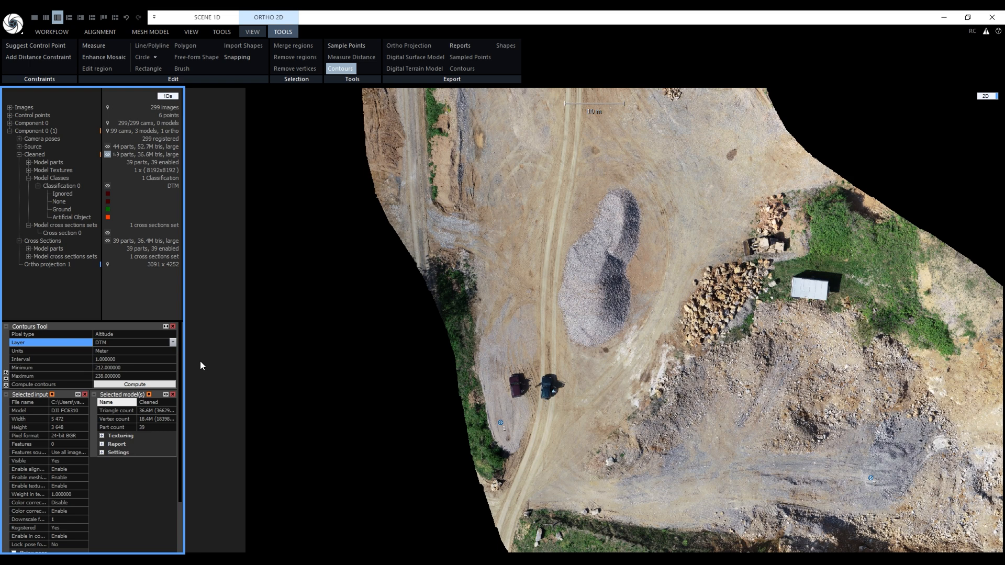
mouse_move(119, 363)
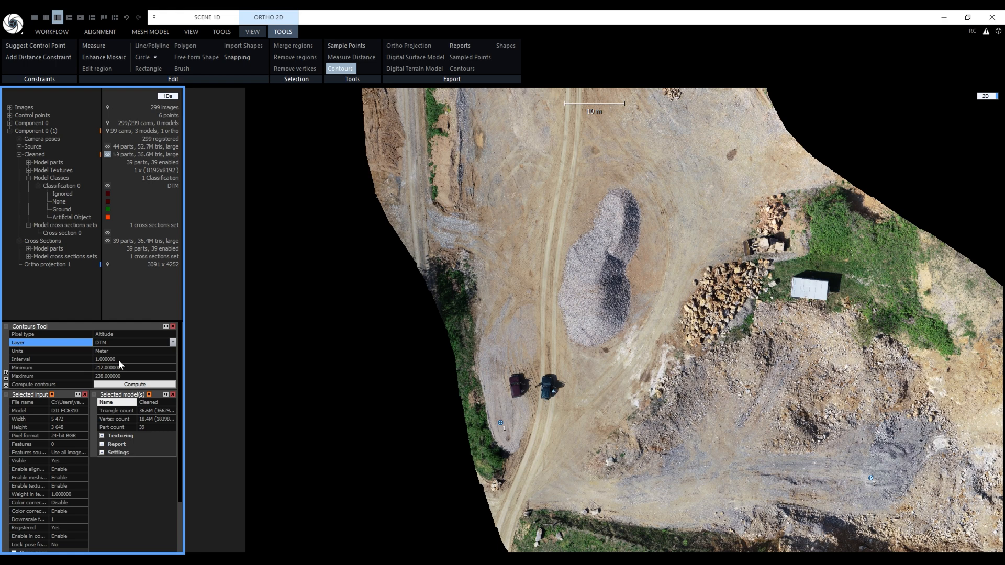
mouse_move(136, 371)
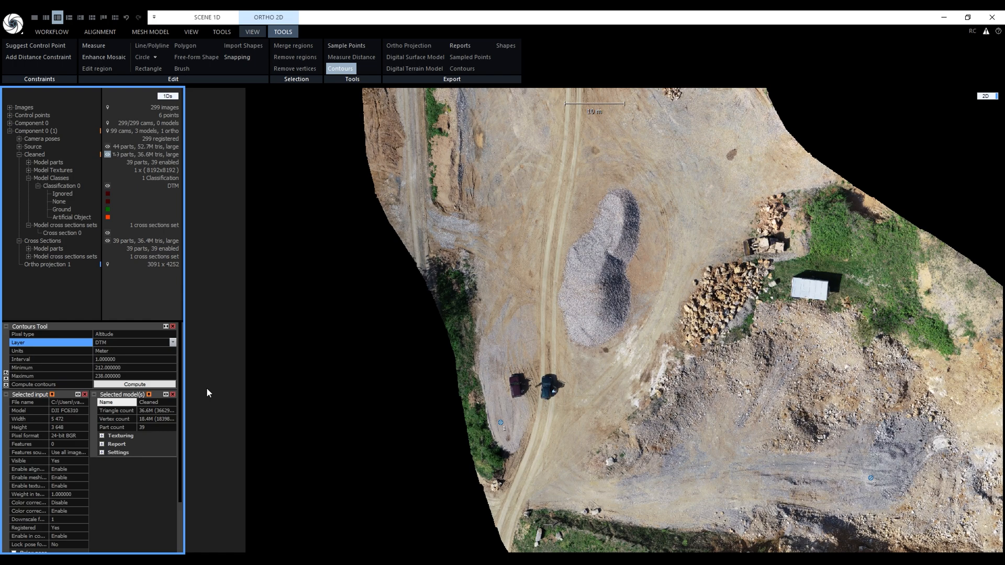
- Compute the contour lines and display them in Bright Line Mode over the altitude map
left_click(135, 384)
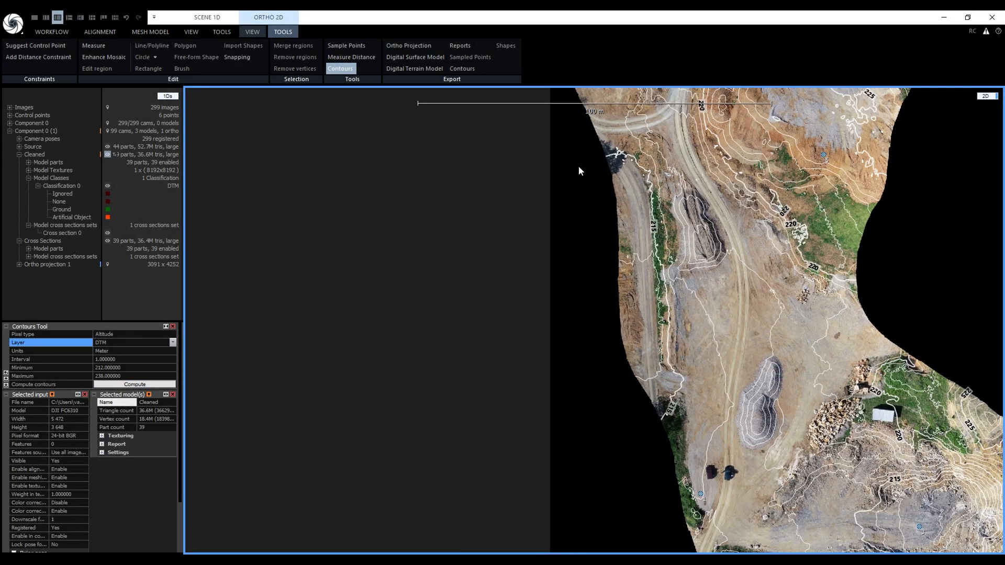
mouse_move(619, 196)
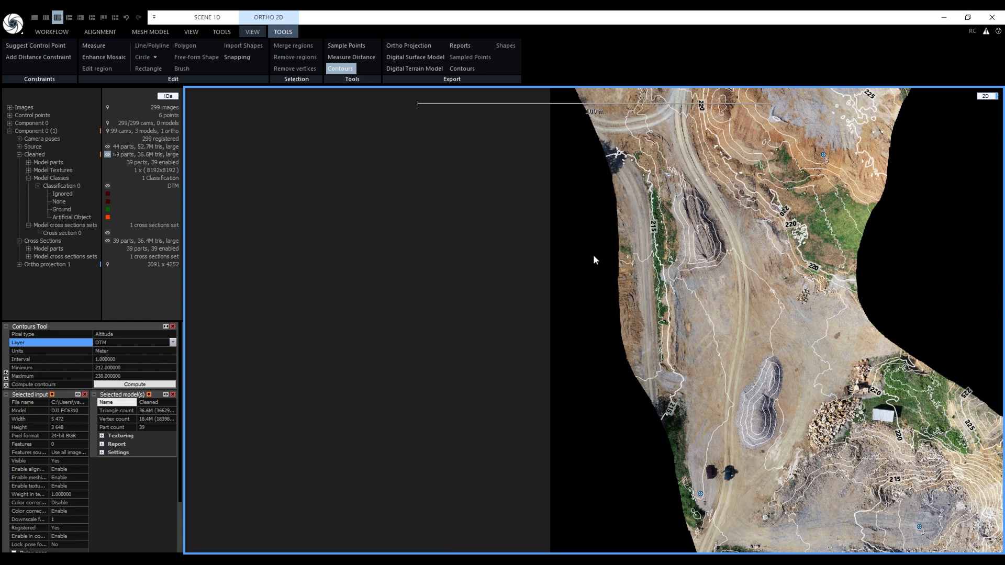
left_click(252, 31)
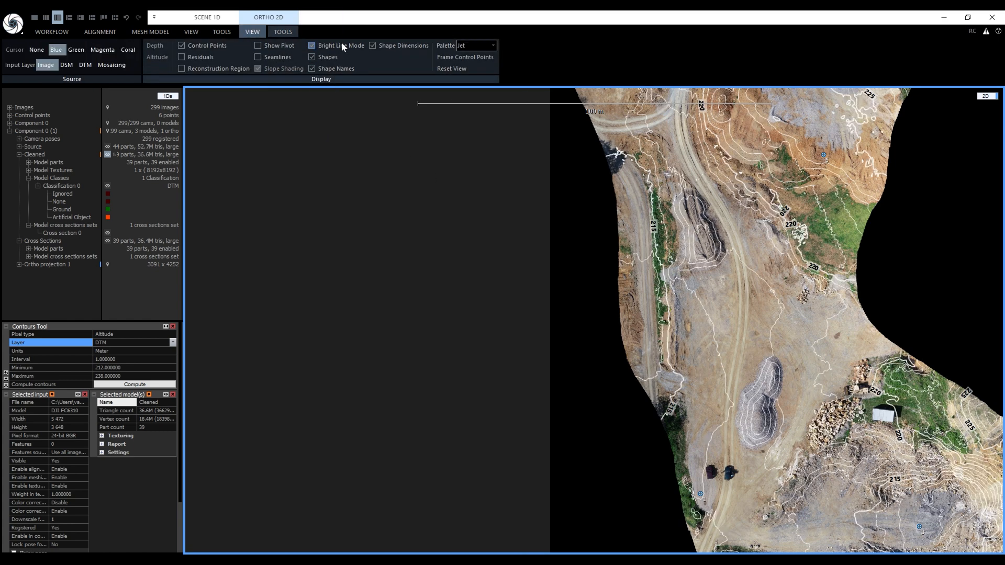
left_click(312, 45)
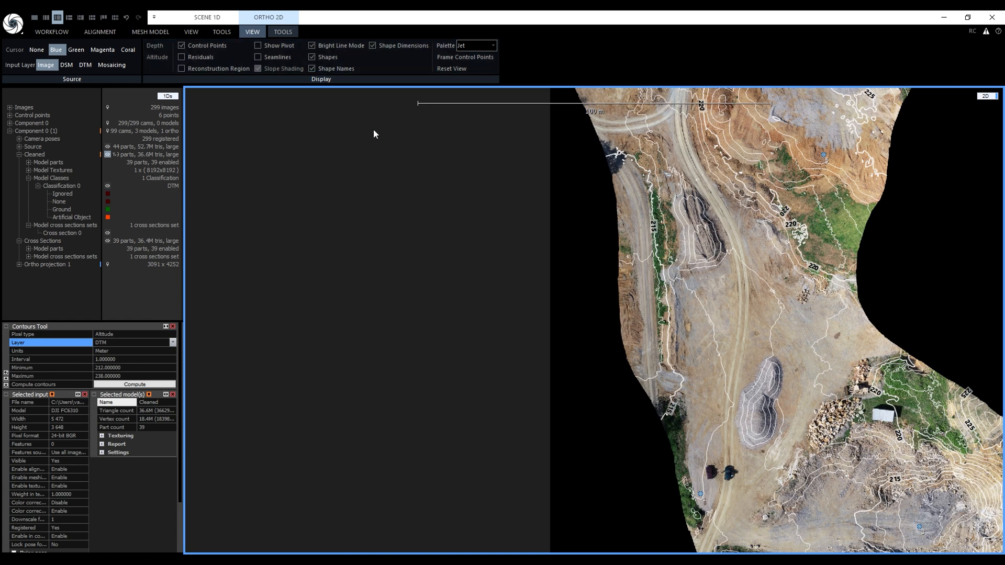
left_click(85, 65)
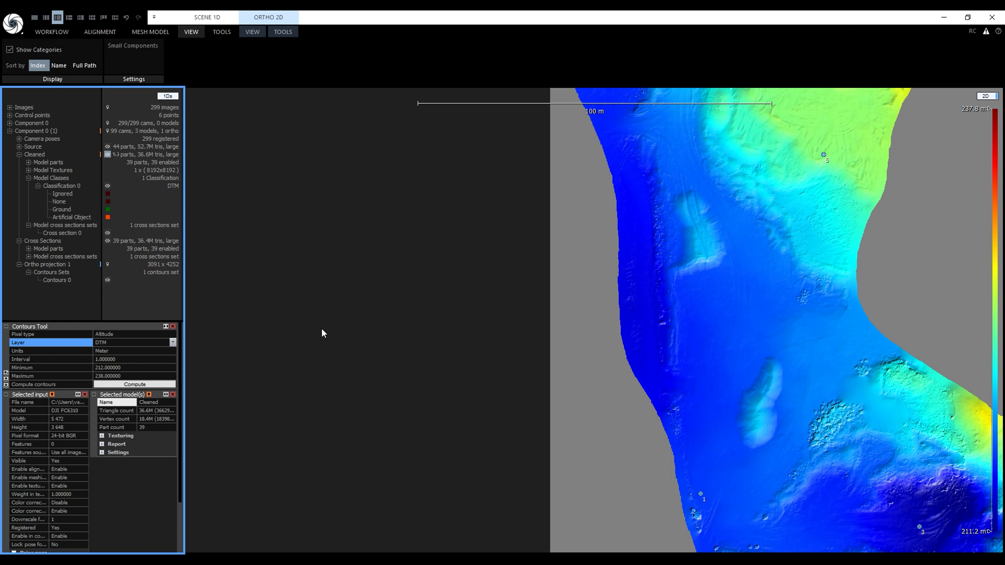
- Switch the 2D view to the DTM layer framed on the gravel pile for polygon measurement
left_click(282, 31)
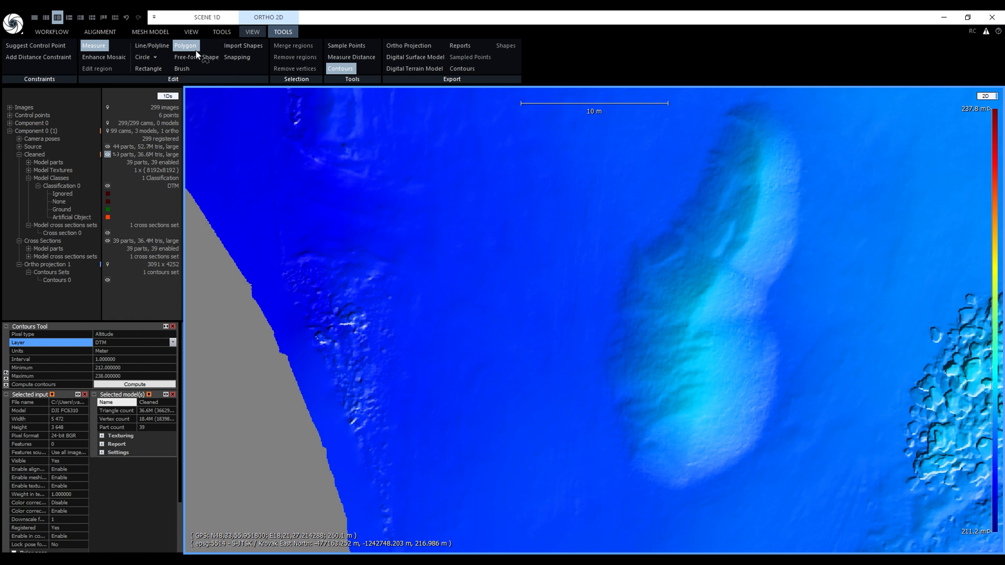
mouse_move(634, 215)
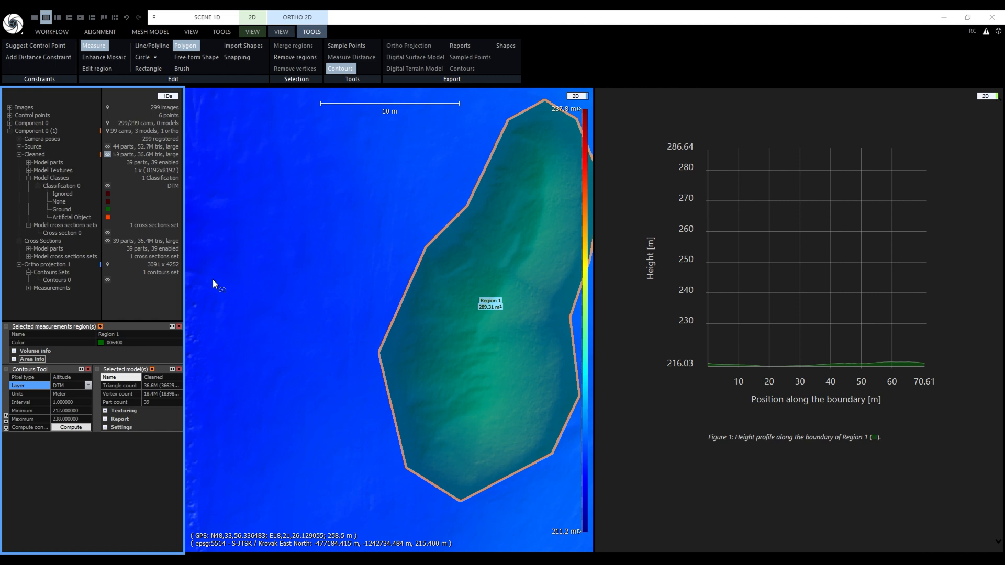
mouse_move(249, 353)
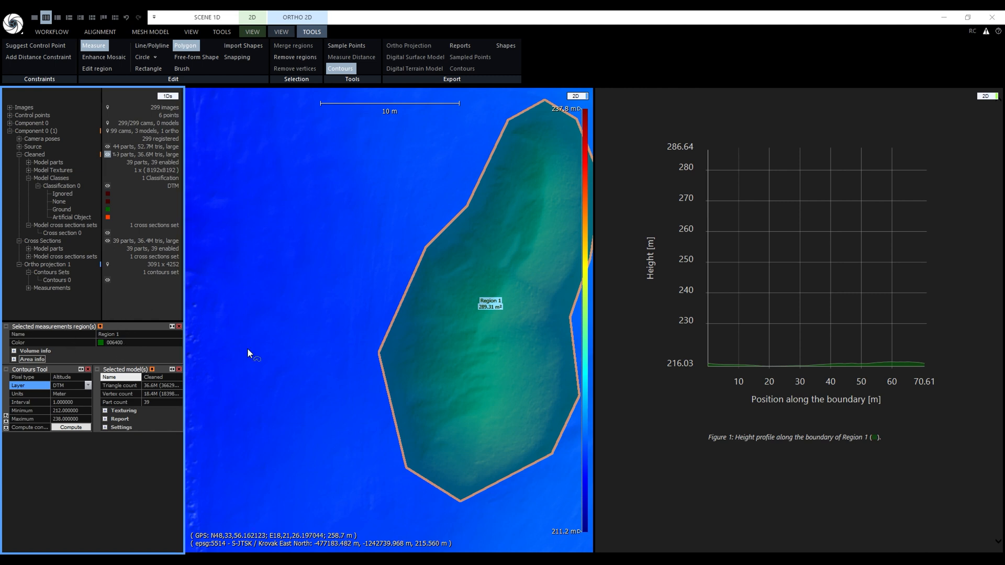
mouse_move(969, 323)
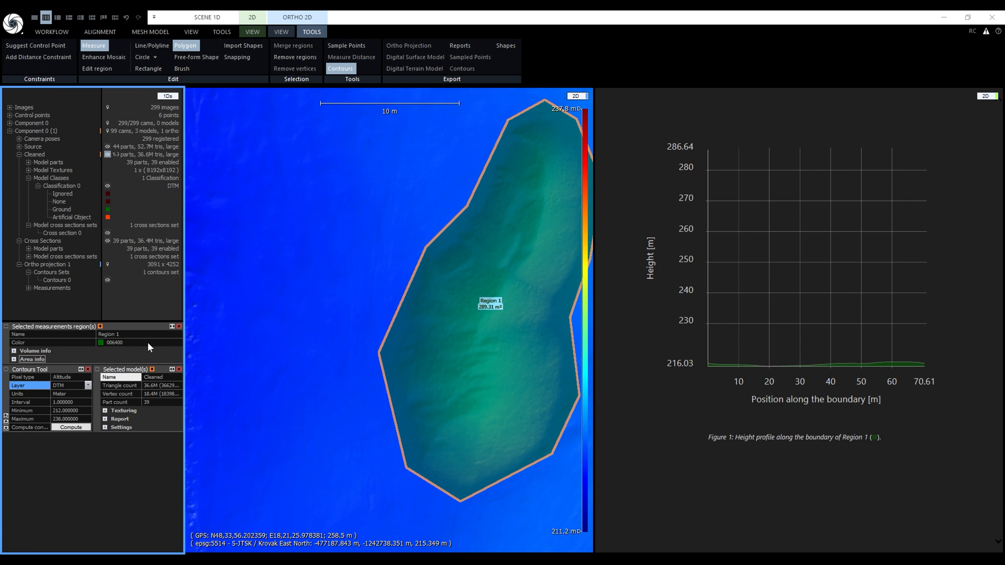
- Expand Region 1's volume and area info (308 m³ cut, 289.31 m²), keeping the interpolated base plane
left_click(36, 351)
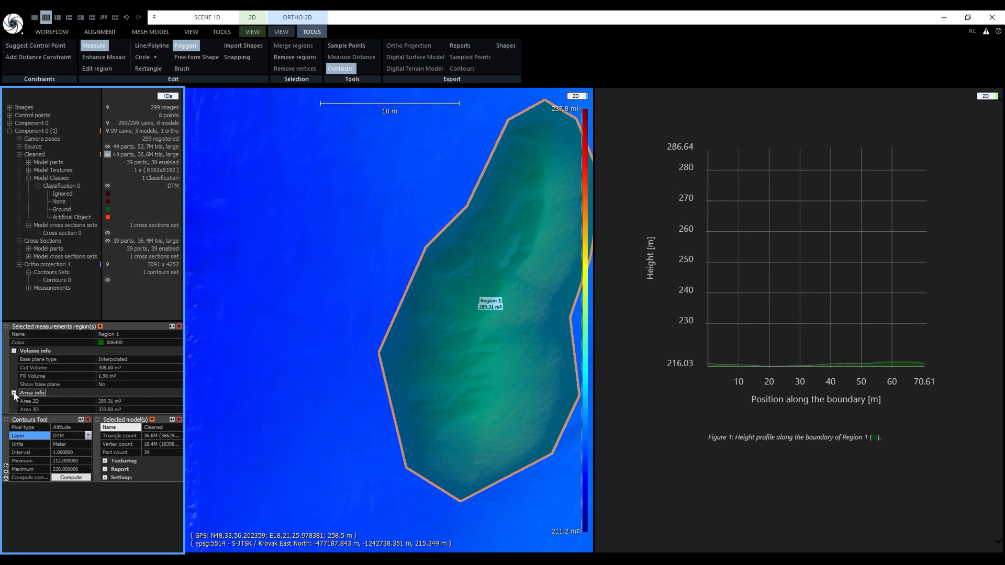
mouse_move(133, 405)
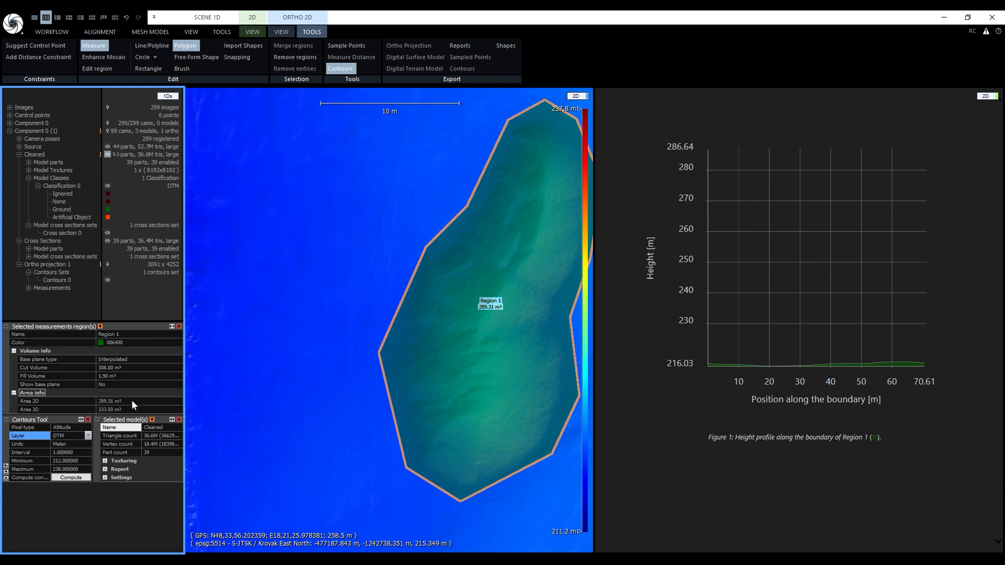
mouse_move(133, 414)
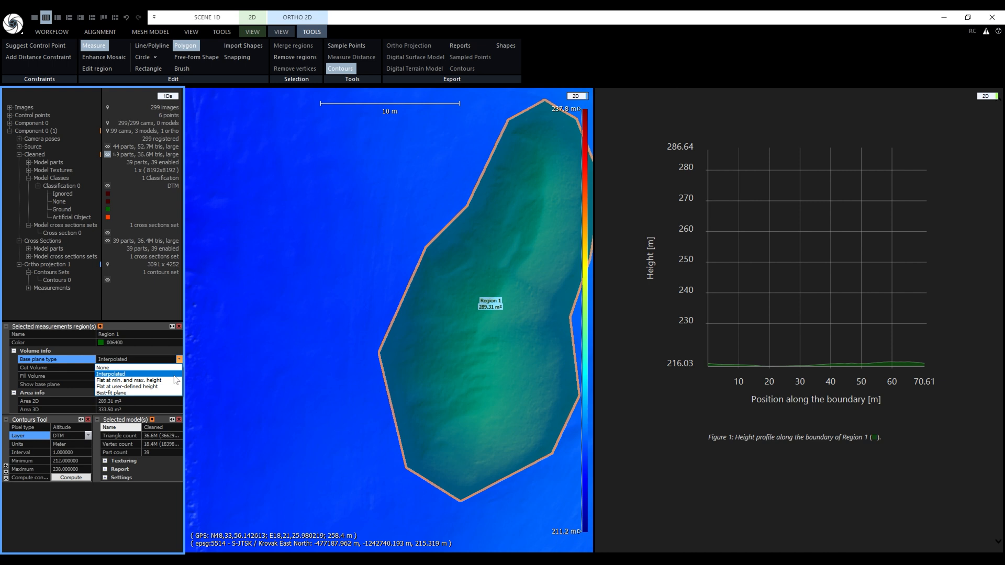
mouse_move(128, 380)
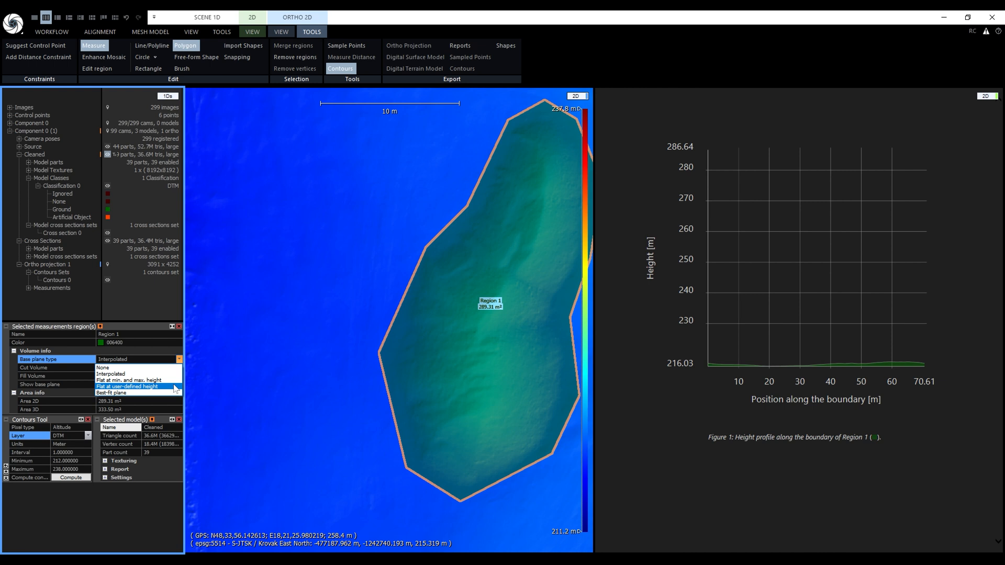
mouse_move(136, 393)
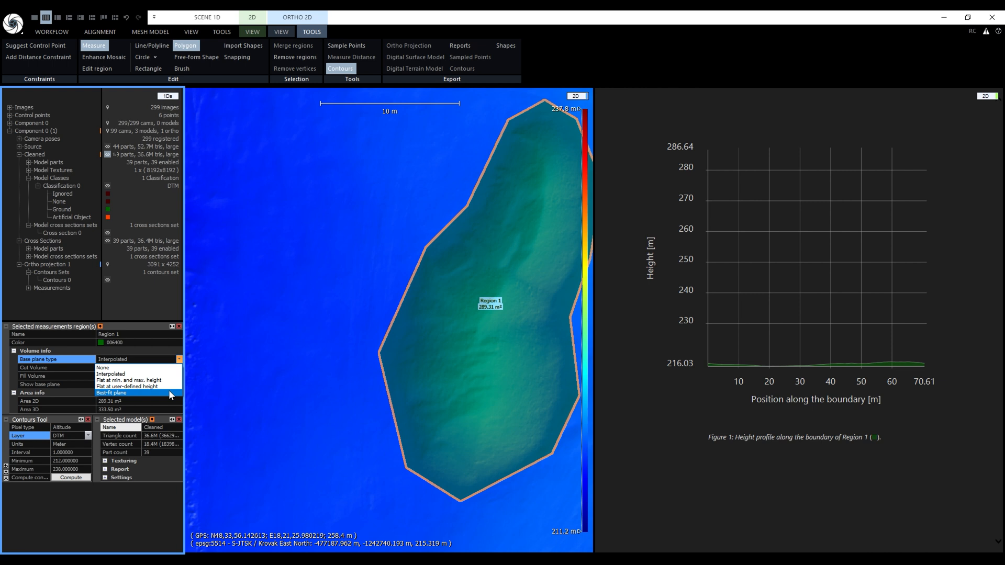
left_click(128, 392)
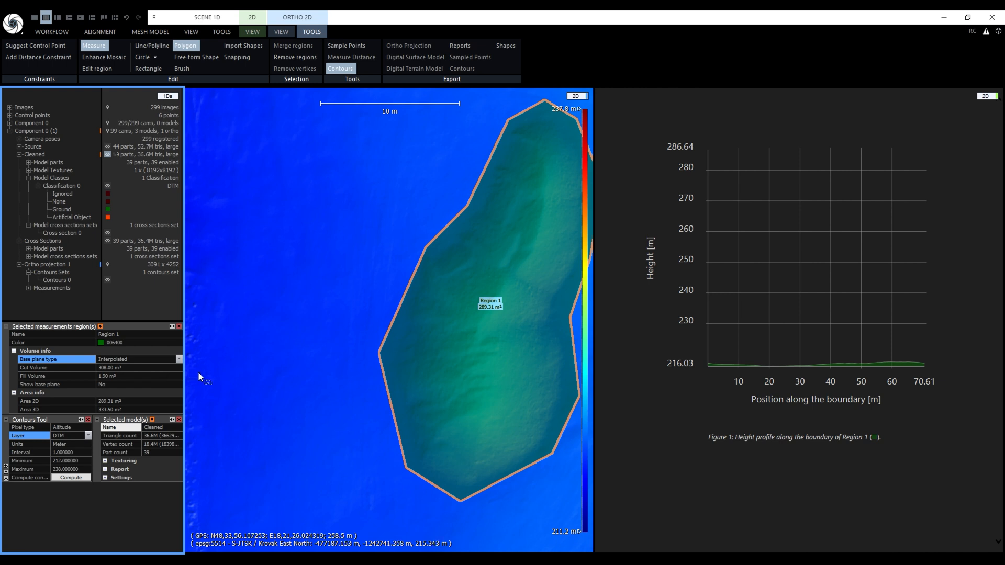
mouse_move(139, 382)
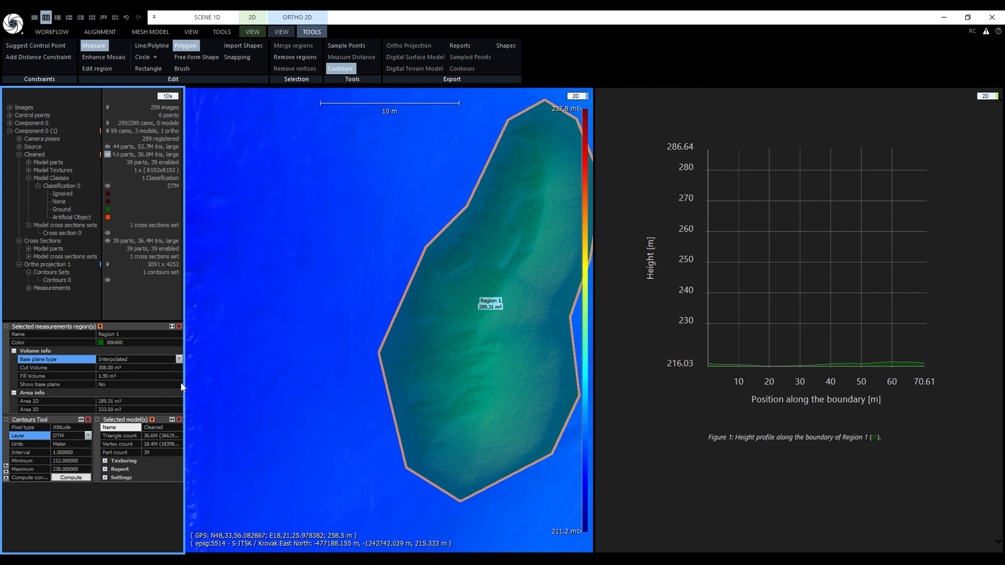
- Show Region 1's base plane and orbit the 3D scene around the gravel piles
left_click(179, 384)
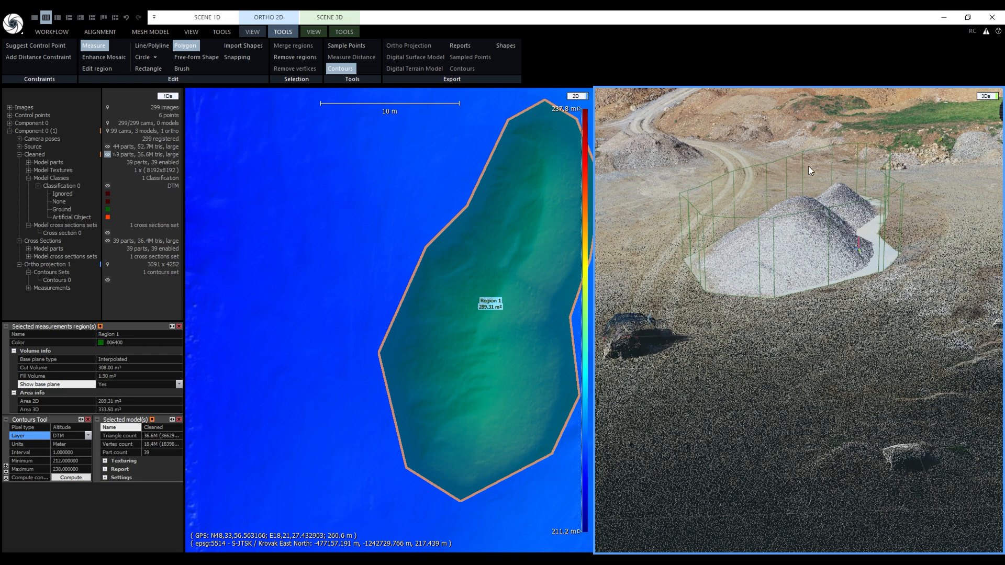
left_click_drag(810, 171, 798, 374)
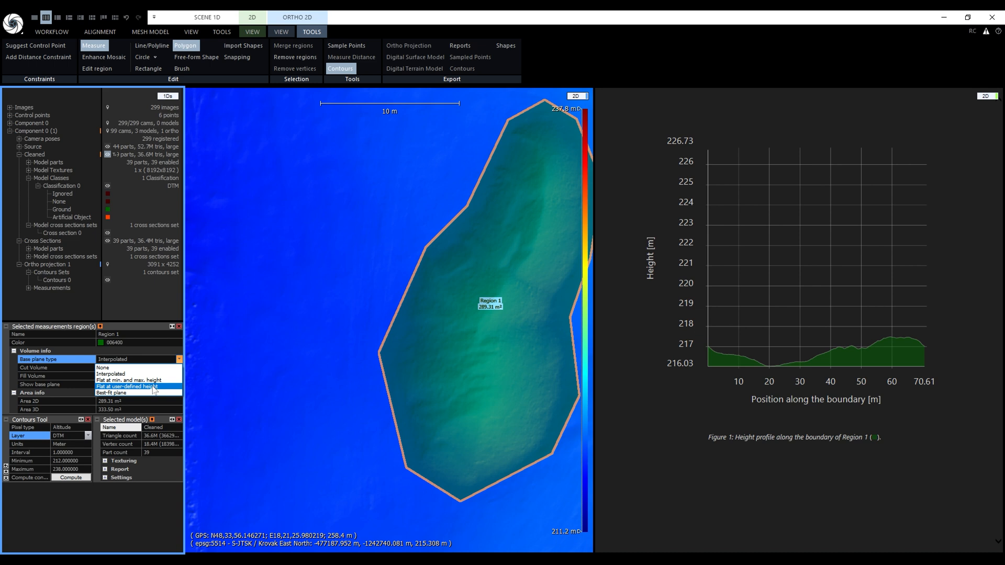
- Set Region 1's base plane to Flat at user-defined height 216.99 m
left_click(128, 386)
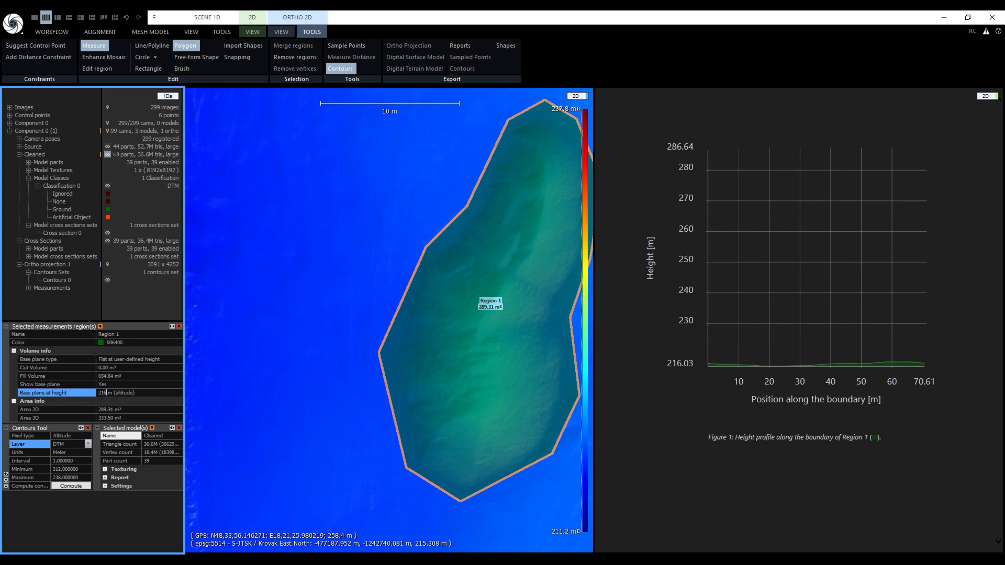
type("216.99")
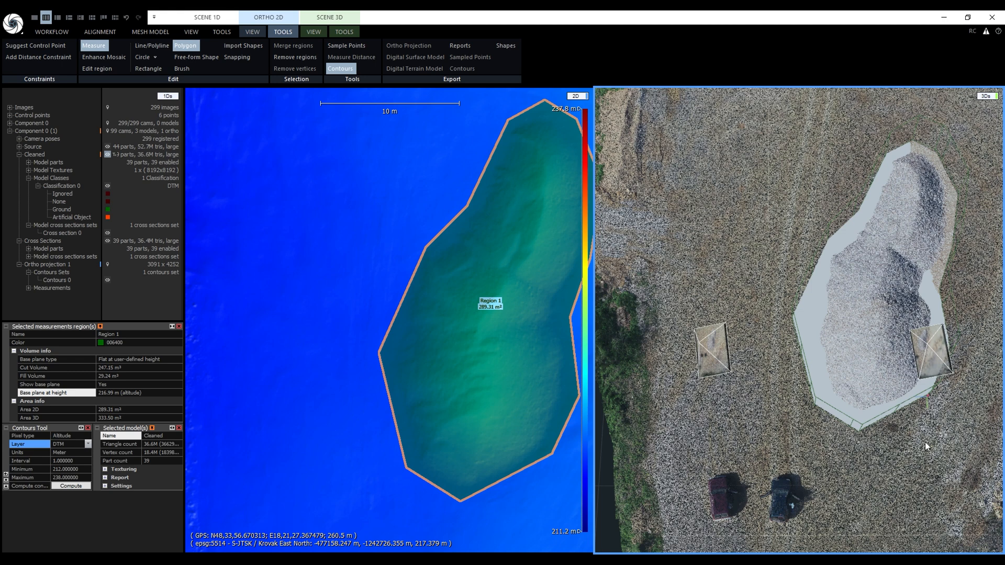
mouse_move(672, 376)
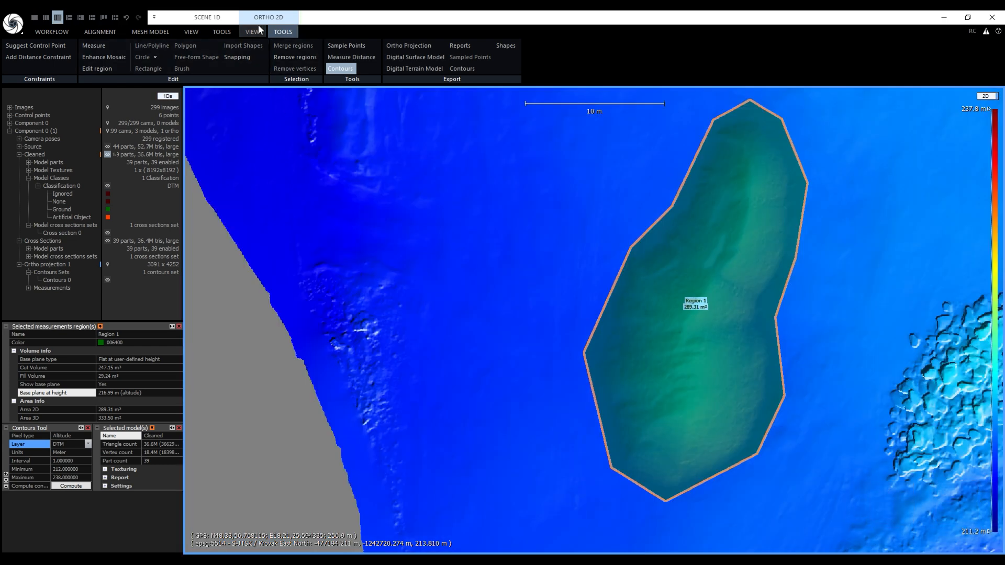
- Show the Image layer and draw mosaicing Region 2 around the white shed
left_click(251, 31)
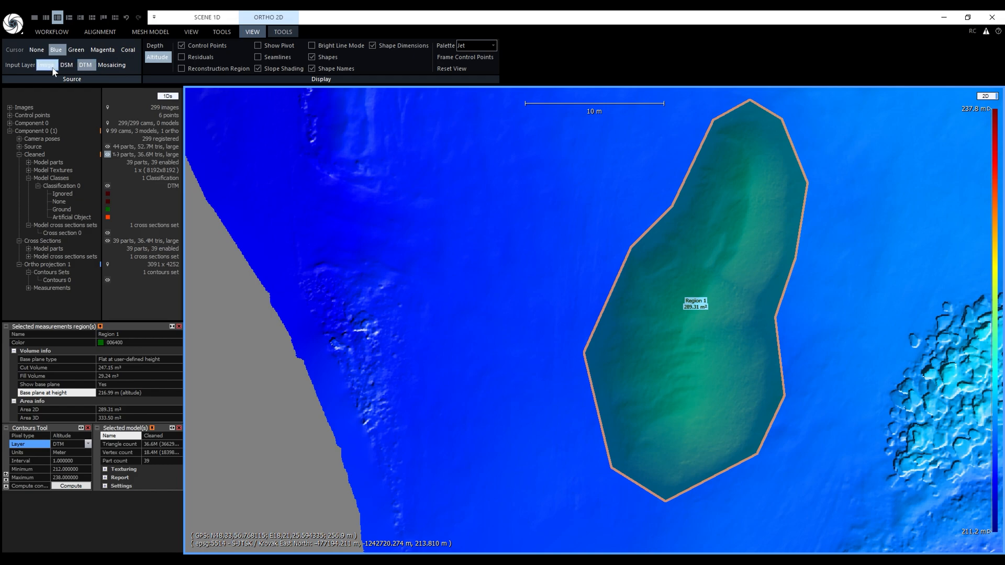
left_click(47, 65)
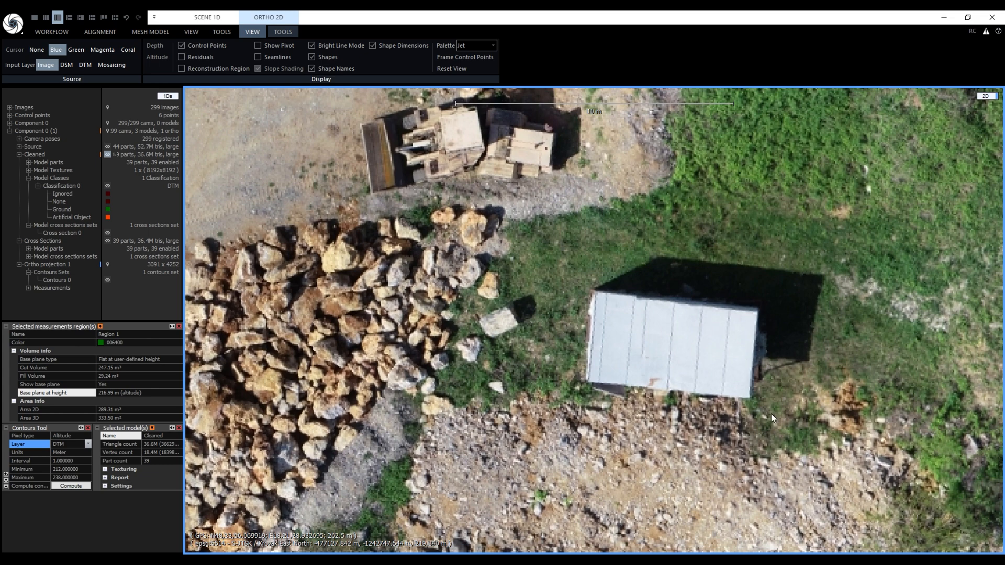
left_click(282, 32)
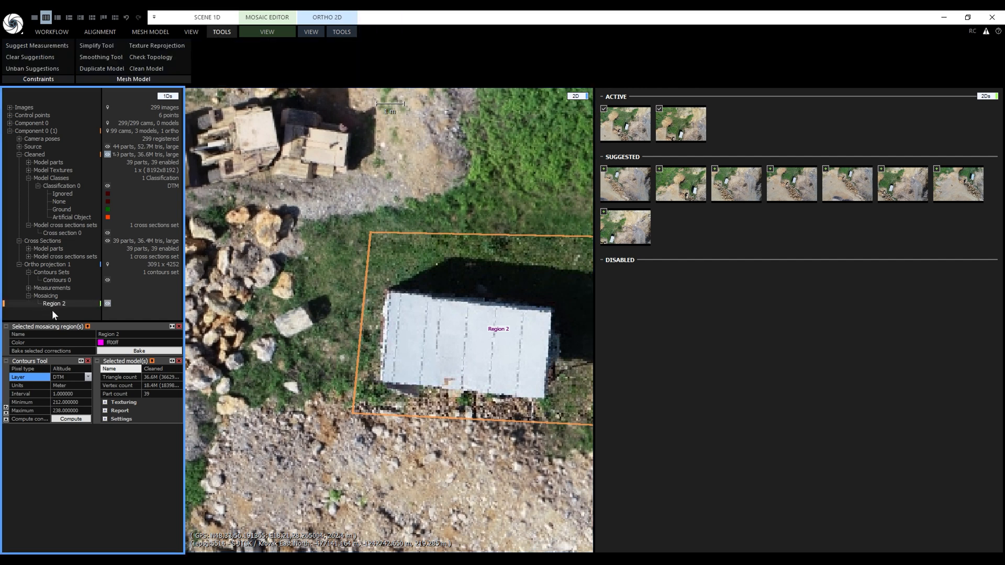
mouse_move(55, 315)
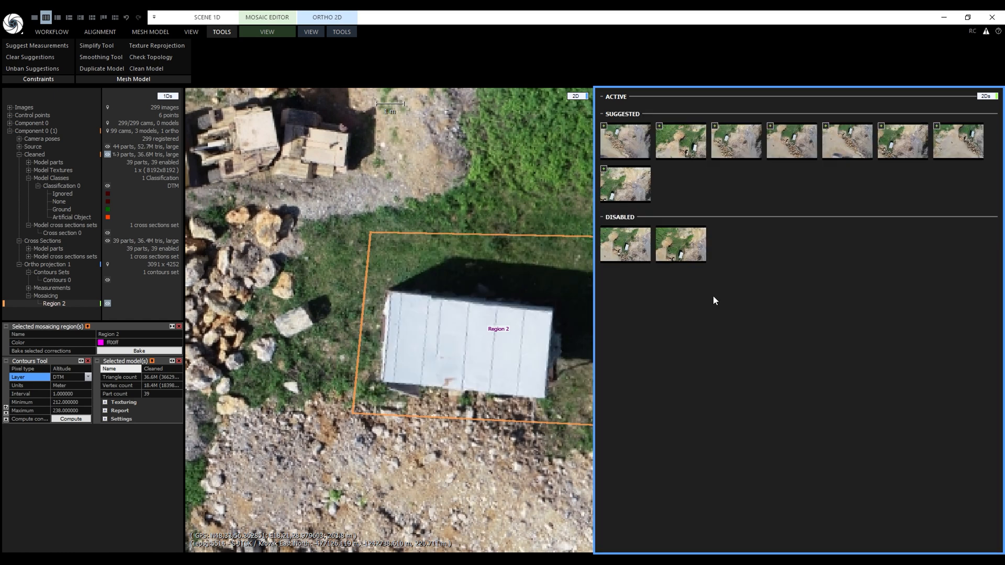
- Activate a suggested photo as Region 2's source, disabling the two original images
left_click(623, 139)
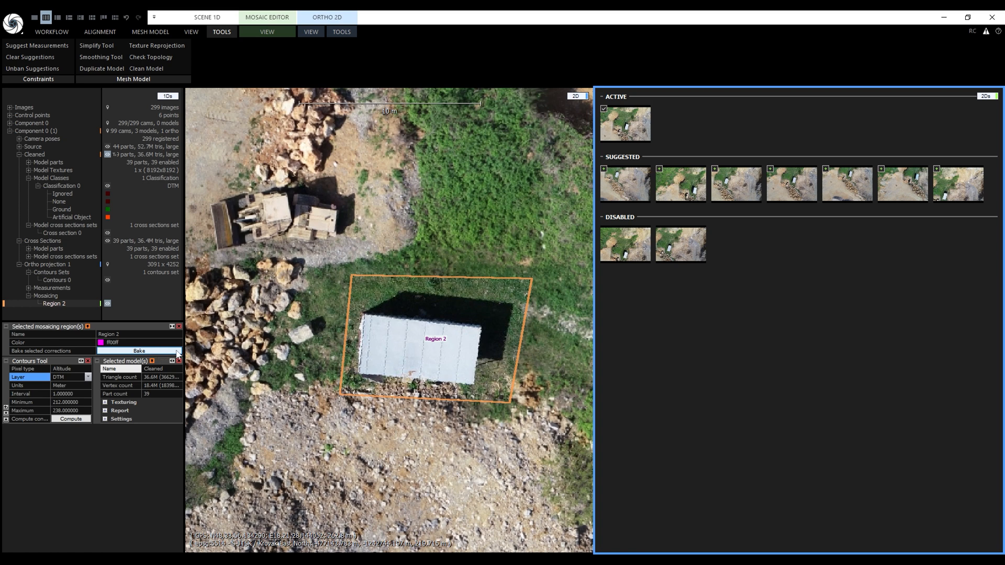
- Bake Region 2's mosaic corrections into the orthophoto
left_click(267, 32)
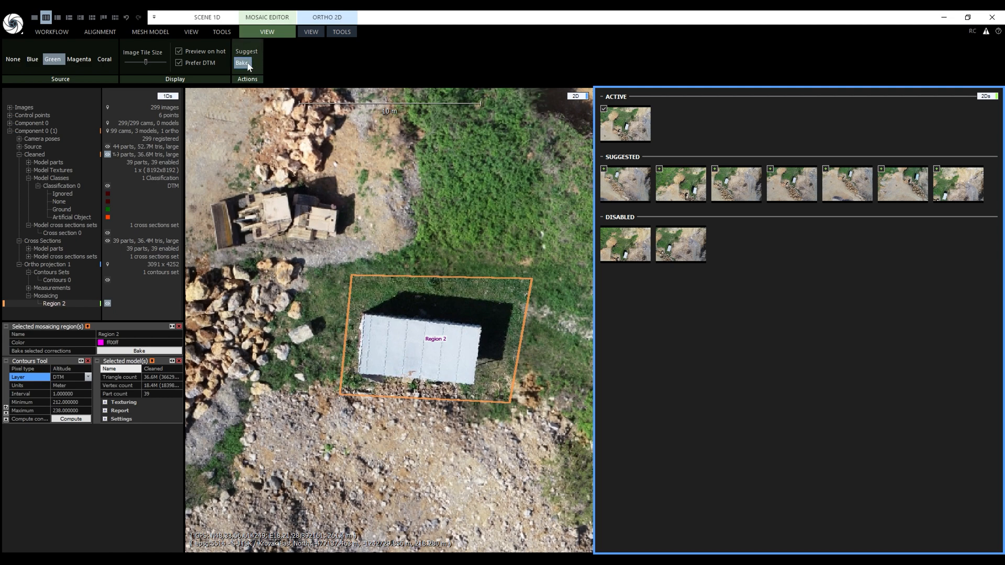
left_click(242, 62)
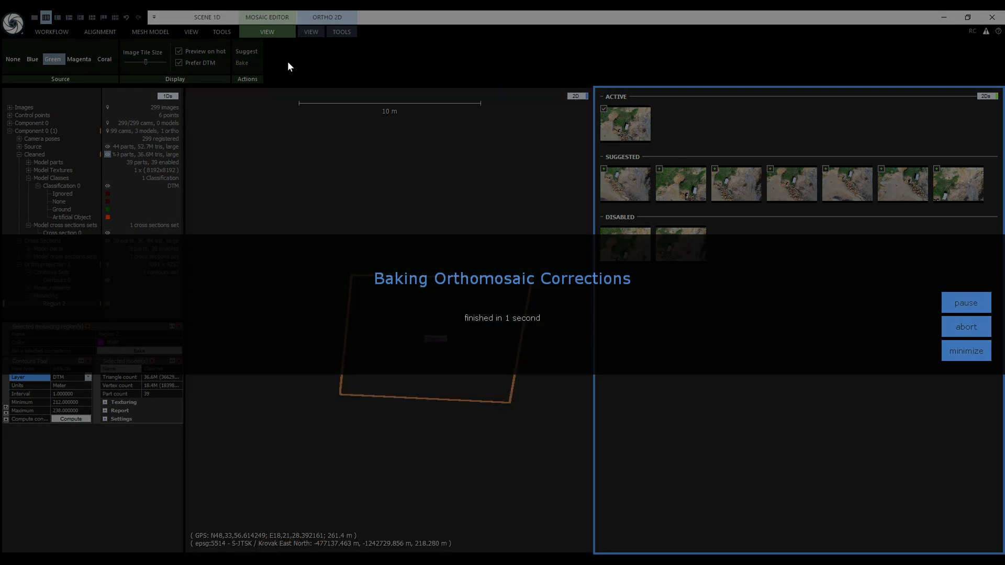